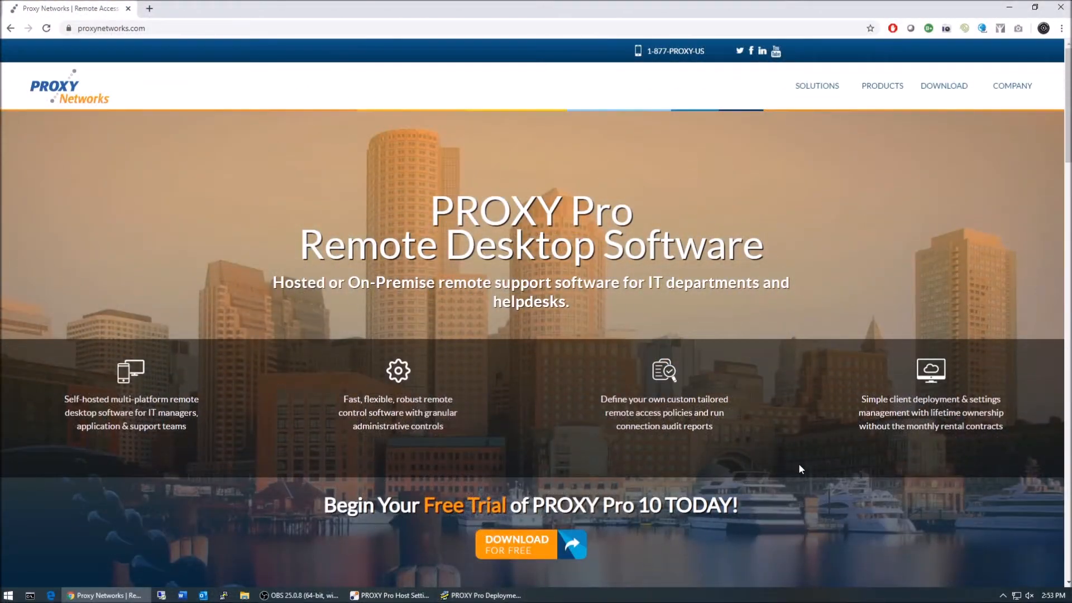
pyautogui.moveTo(785, 471)
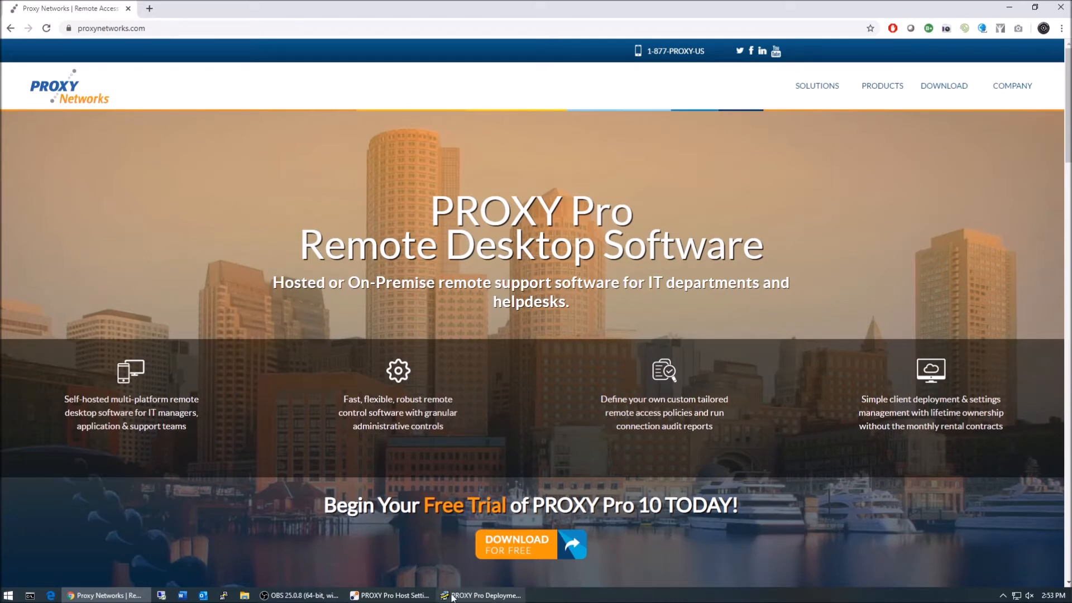
# Bring the PROXY Pro Host Settings Updater window to the front over Chrome
pyautogui.click(390, 595)
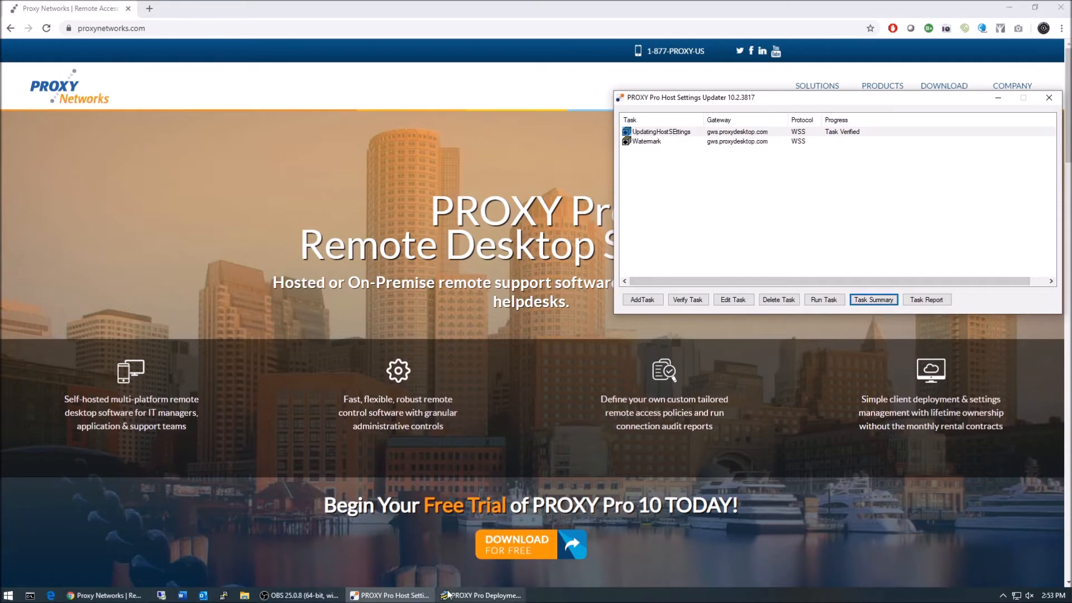
# Show the Watermark host configuration in the Deployment Tool
pyautogui.click(480, 595)
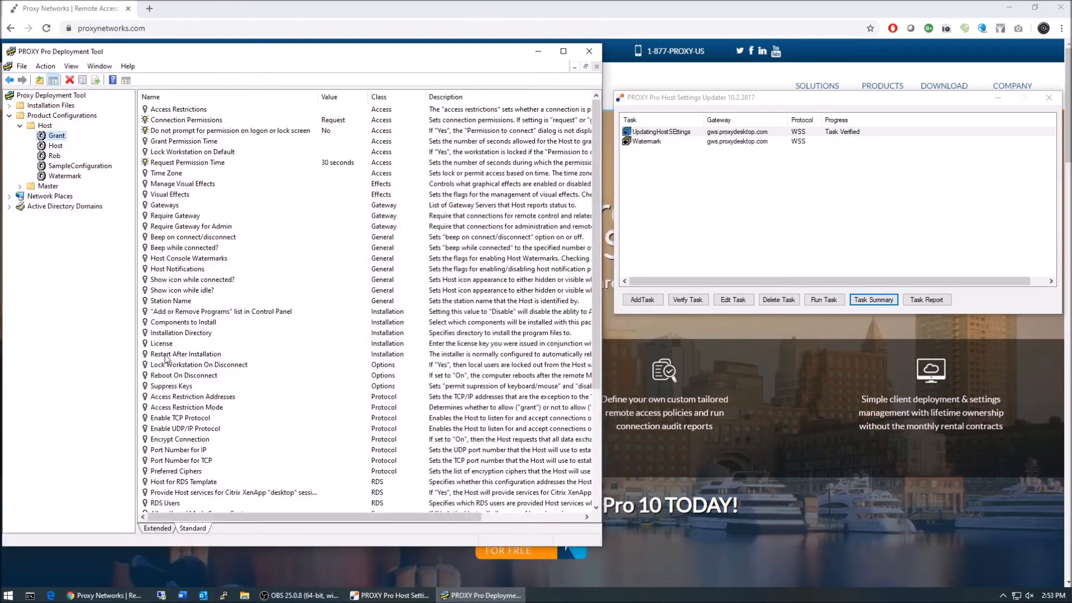
pyautogui.click(53, 145)
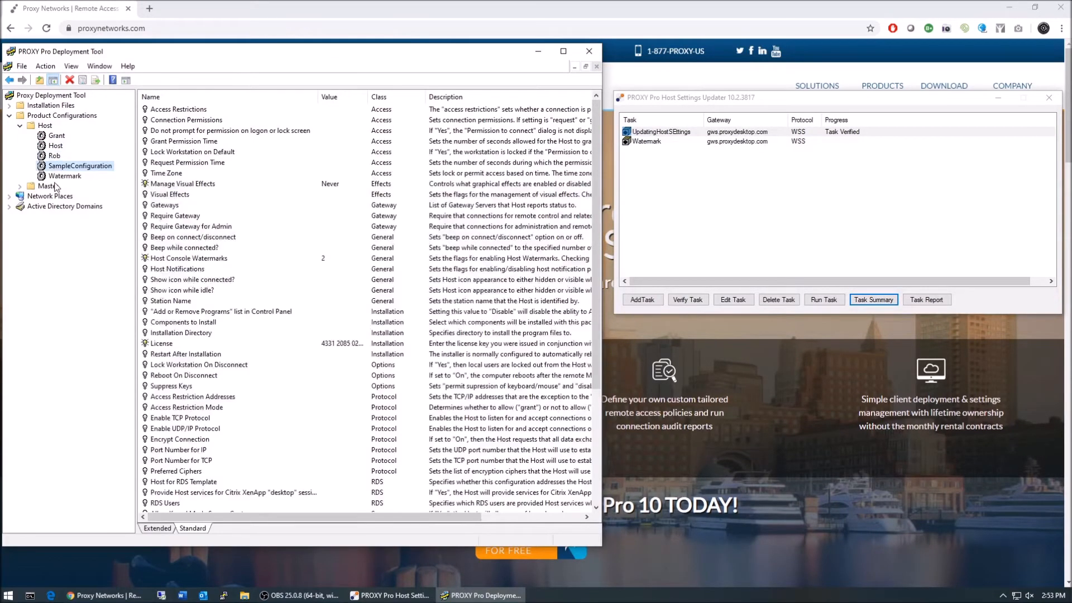
pyautogui.click(64, 175)
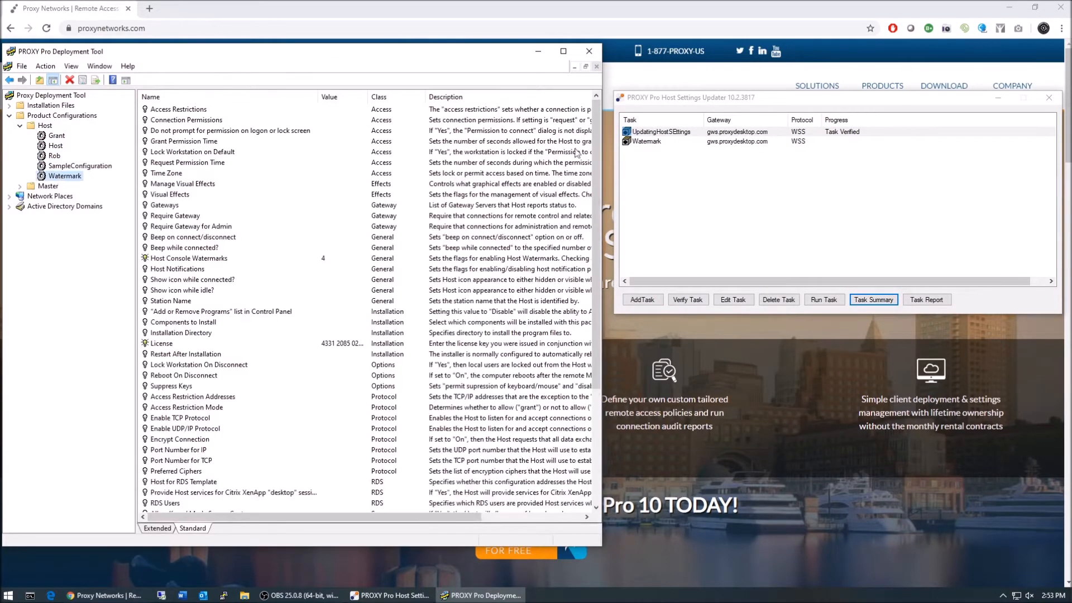
# Review the Watermark task via Edit Task and Task Summary, cancelling and closing both
pyautogui.click(646, 142)
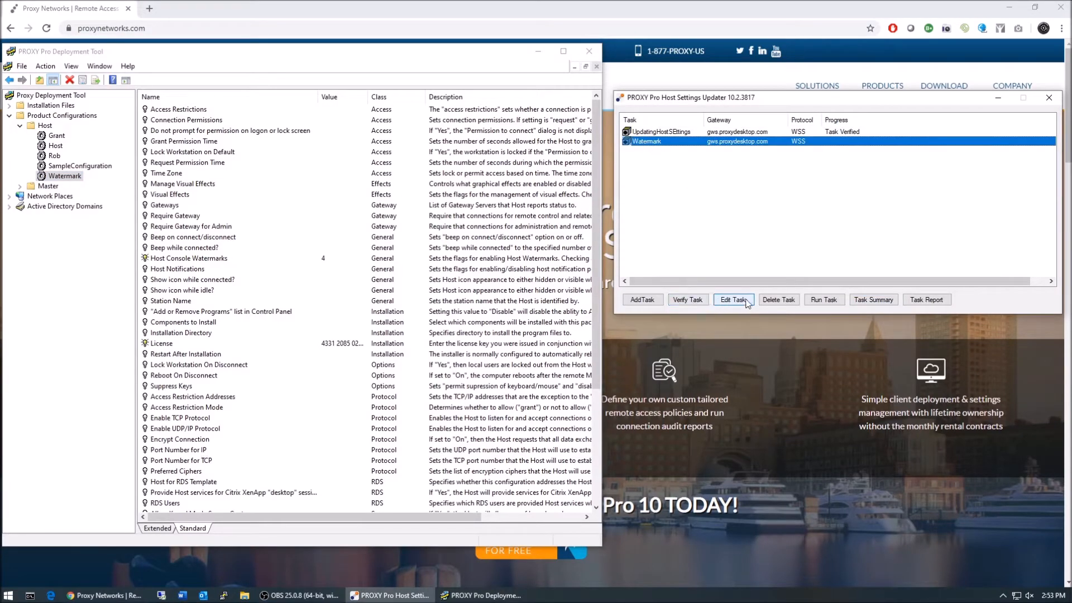
pyautogui.click(731, 299)
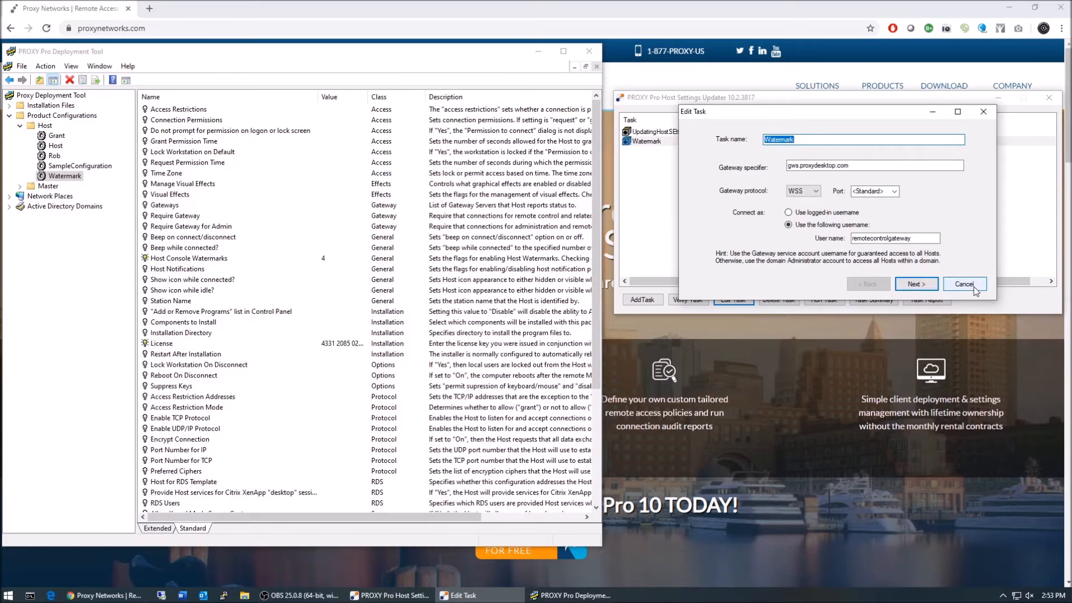
pyautogui.click(965, 284)
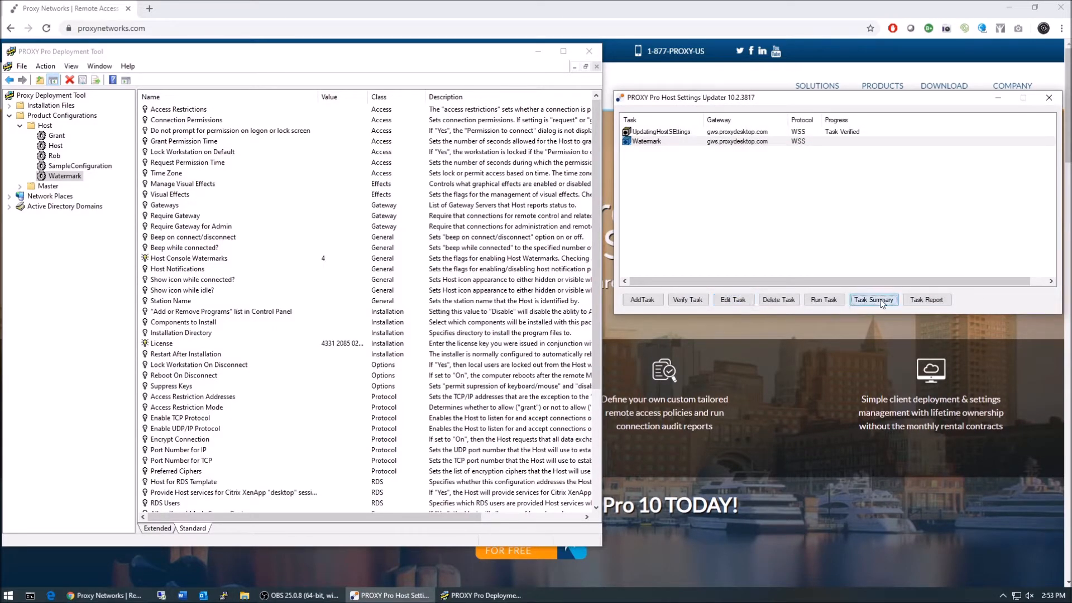
pyautogui.click(873, 299)
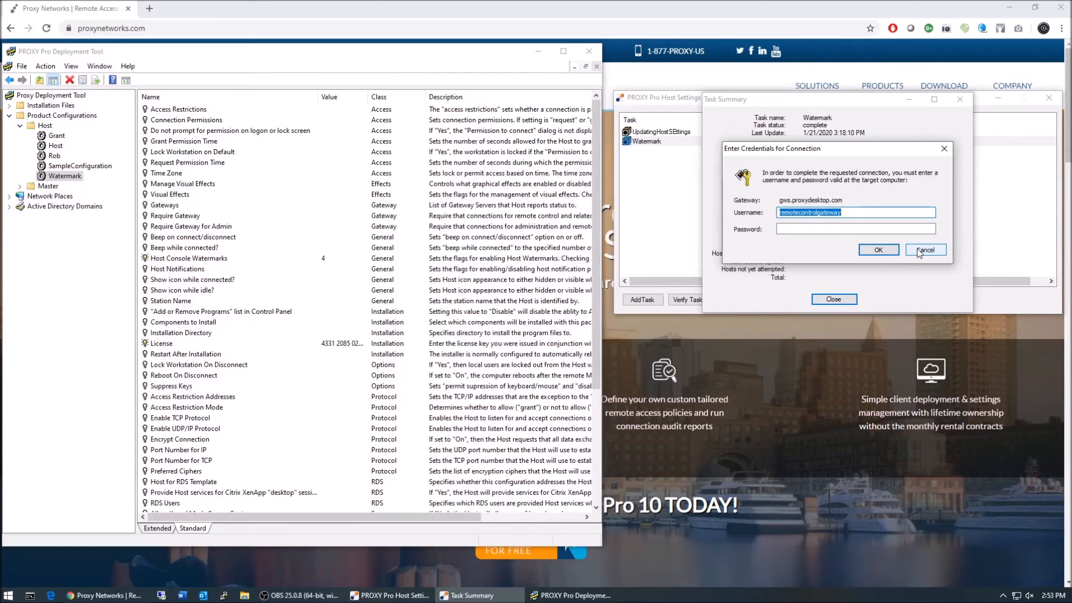
pyautogui.click(924, 249)
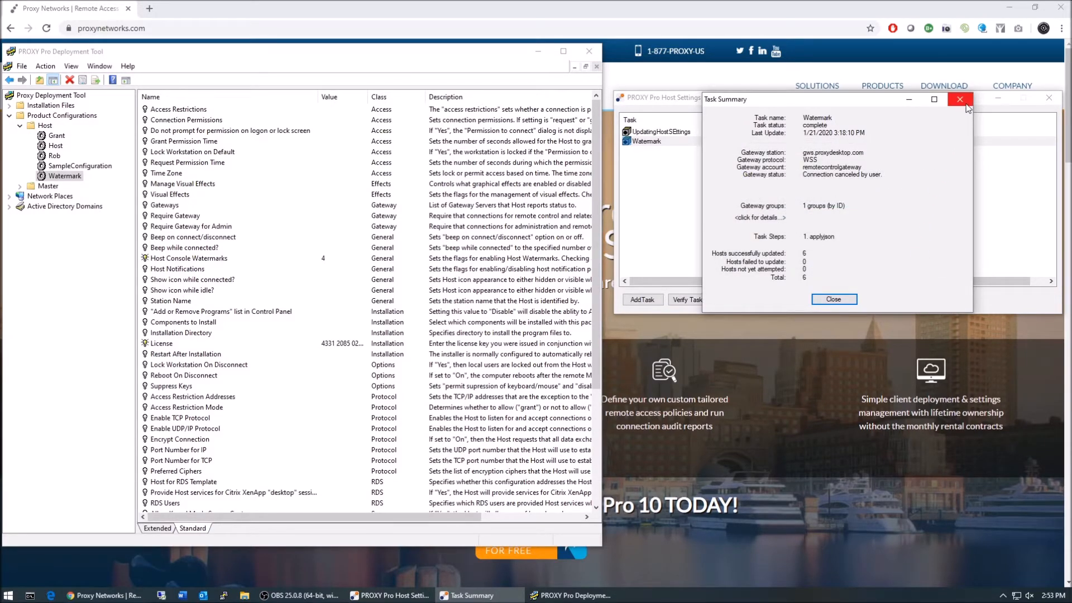
pyautogui.click(960, 100)
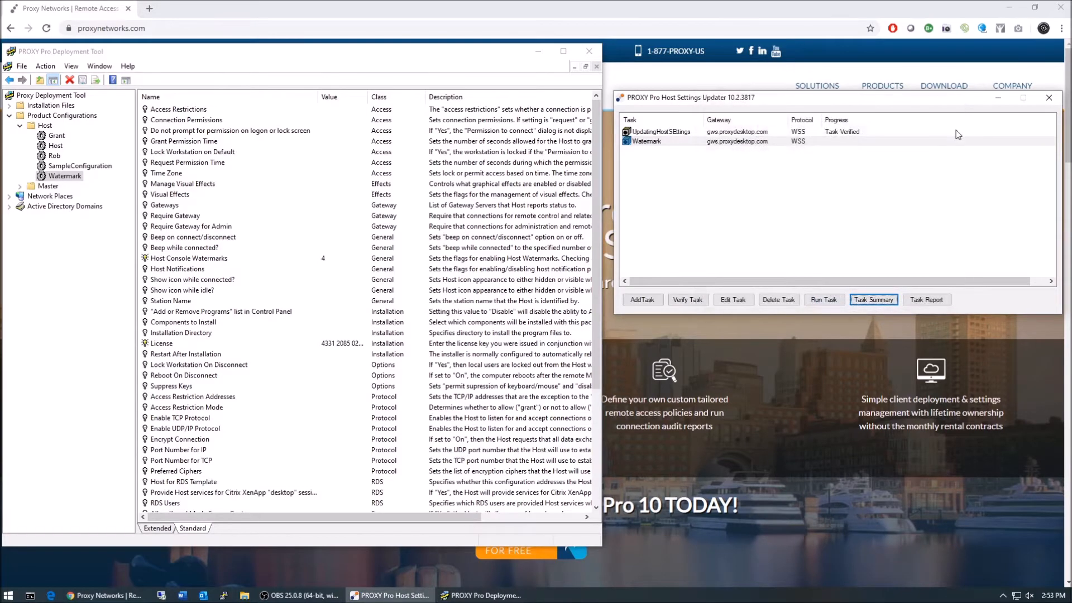
pyautogui.moveTo(796, 222)
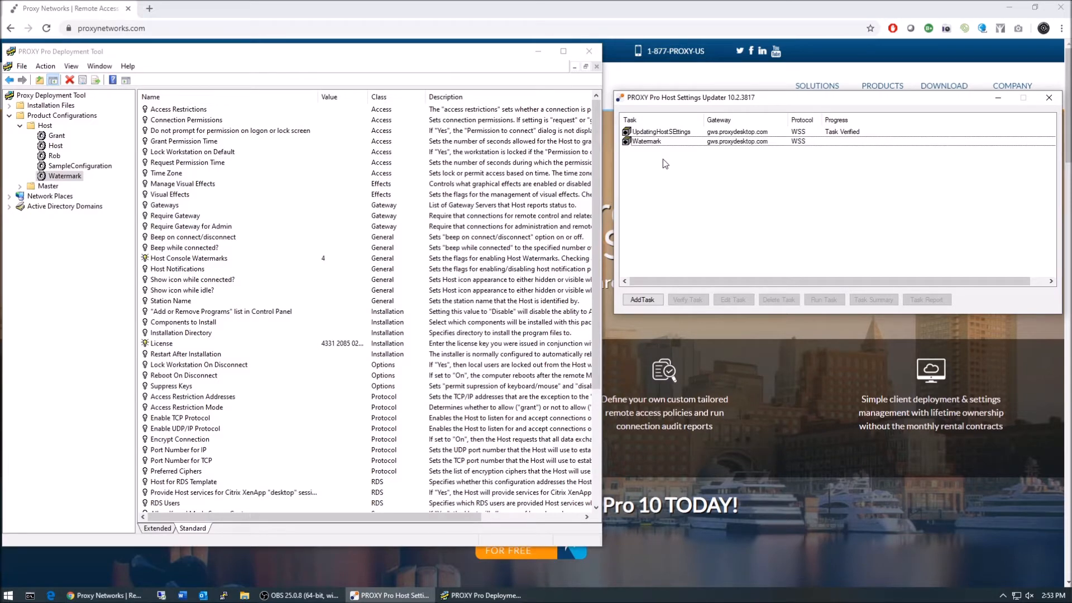
pyautogui.moveTo(448, 195)
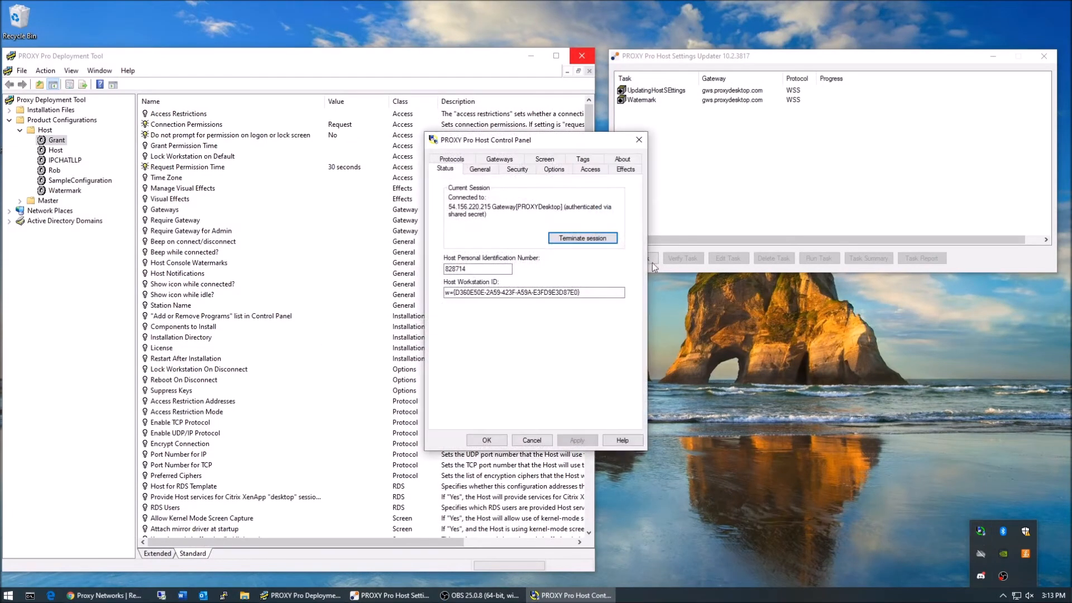
# Run phsetup in the Host folder setting the station name to "%USERNAME% on %NAME%"
pyautogui.click(480, 168)
pyautogui.write('cd host')
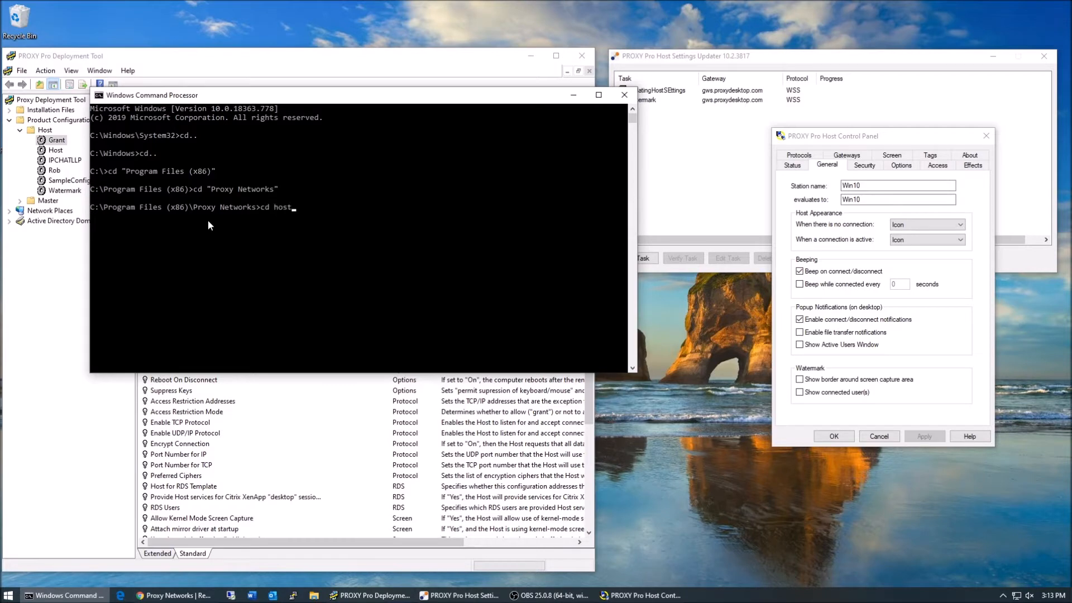
pyautogui.write('phsetup name:')
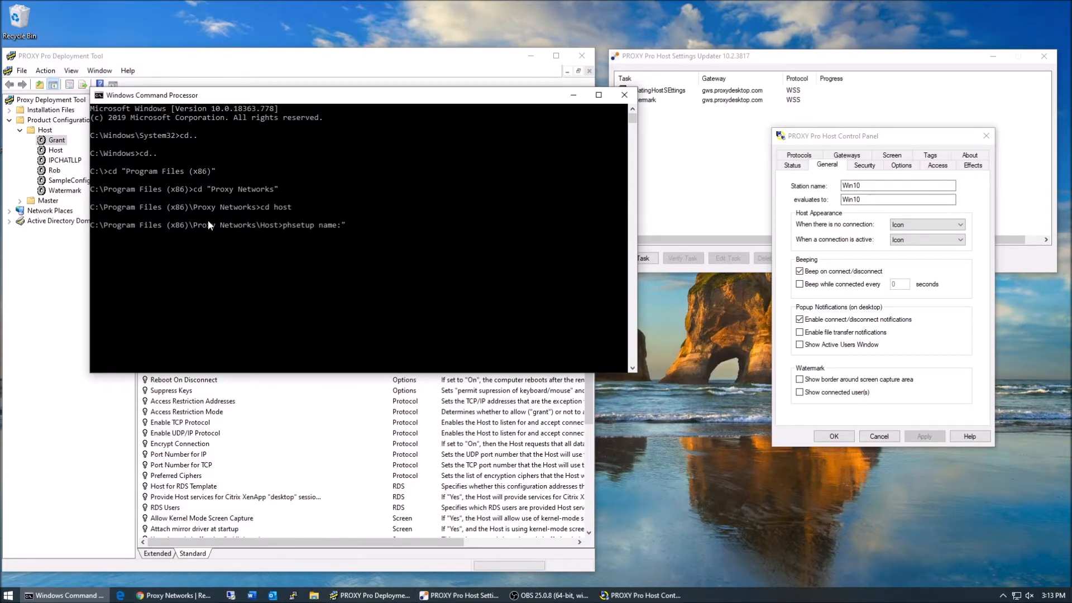
pyautogui.write('"')
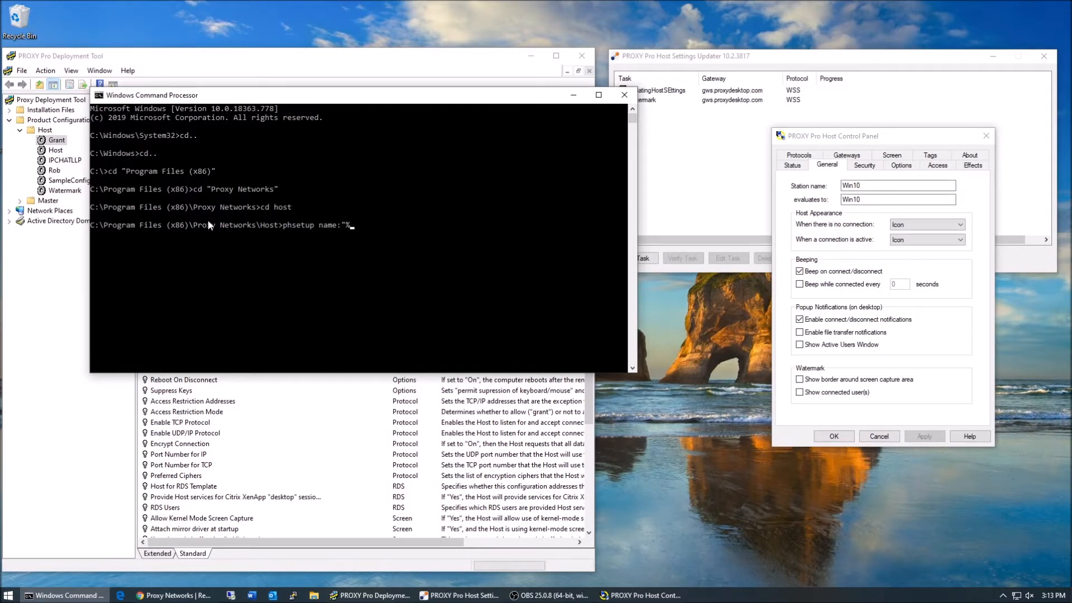
pyautogui.write('USERNAME% on %NAME%')
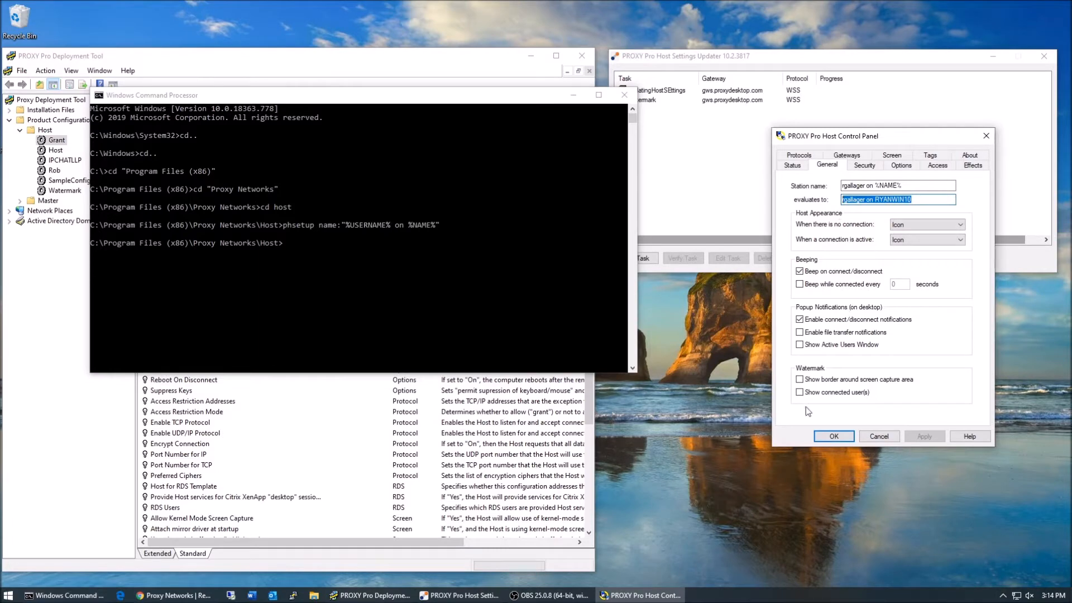
pyautogui.moveTo(776, 439)
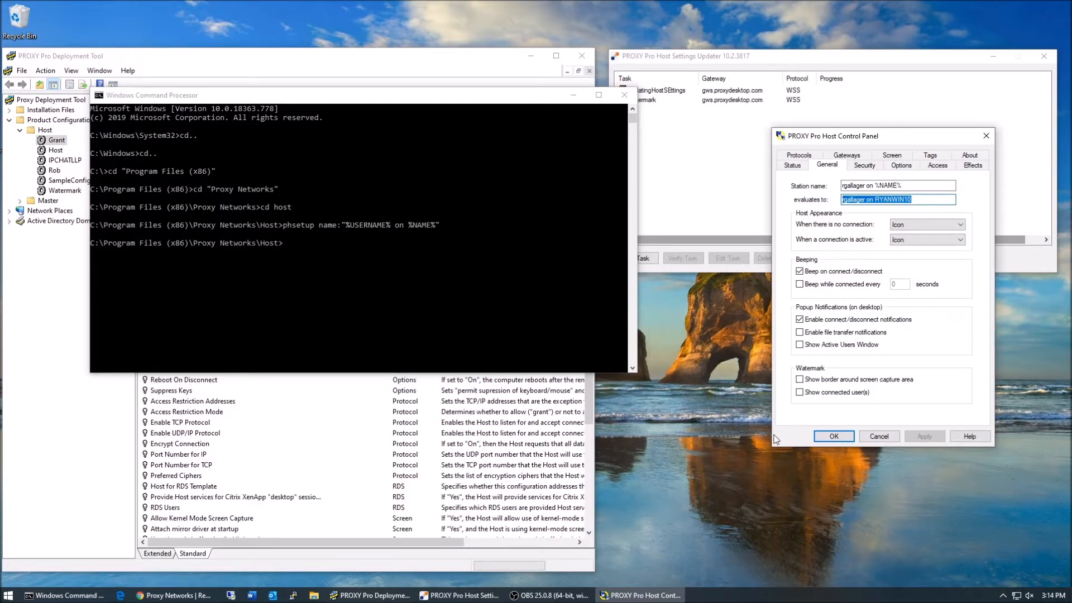
pyautogui.moveTo(100, 452)
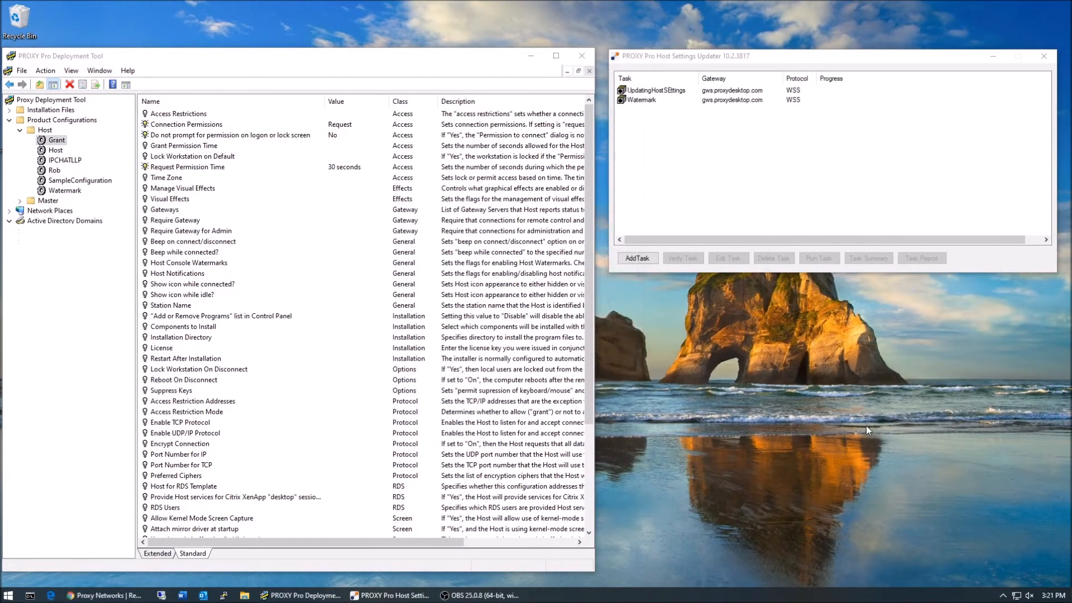
pyautogui.moveTo(810, 306)
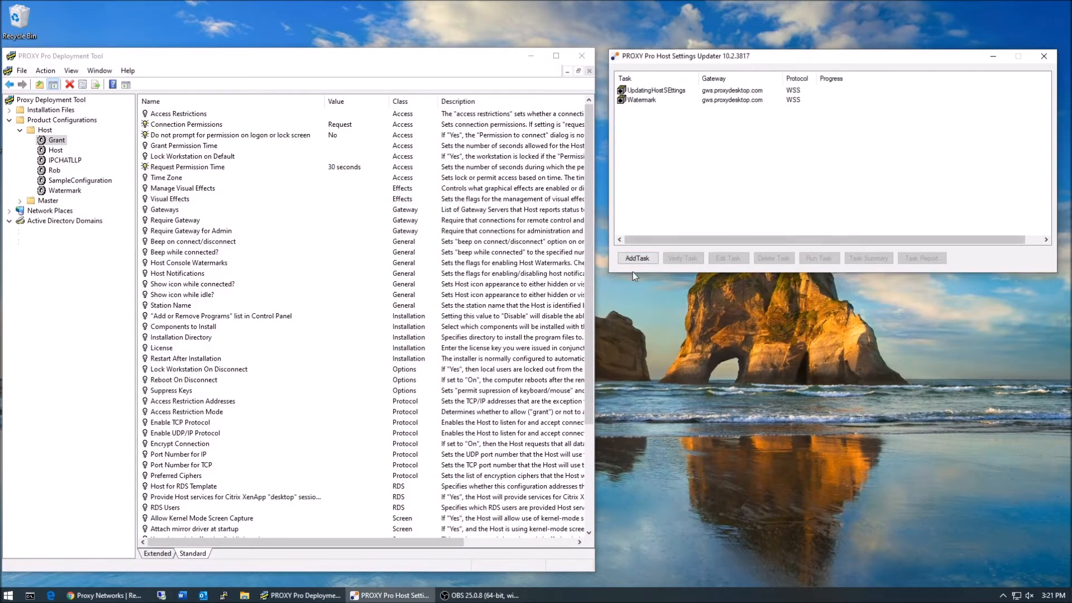
# Add a task named New Task targeting gateway gws.proxydesktop.com over WSS
pyautogui.click(636, 258)
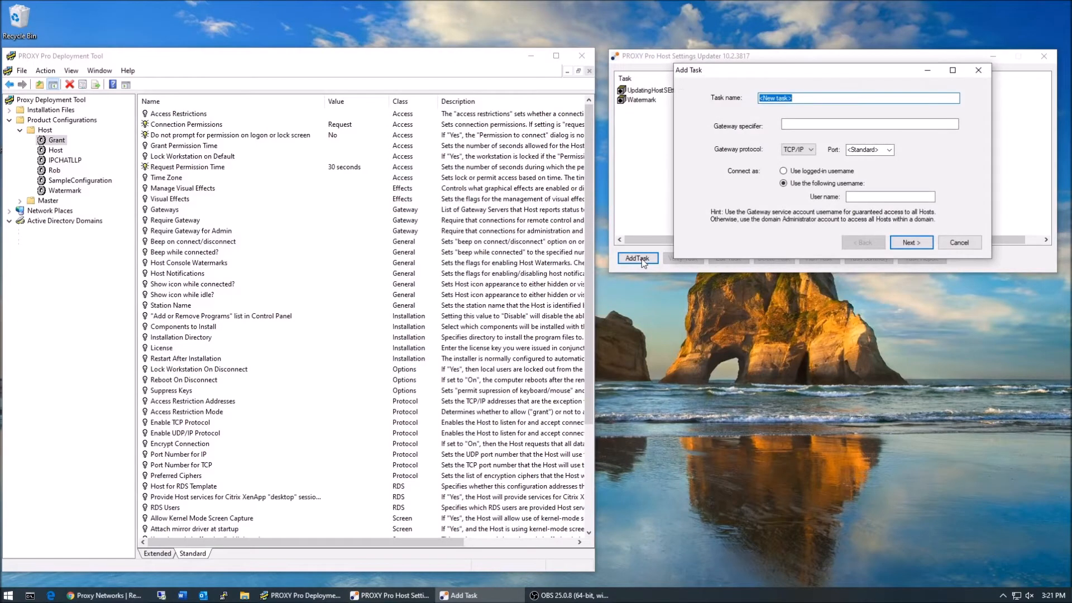
pyautogui.write('New T')
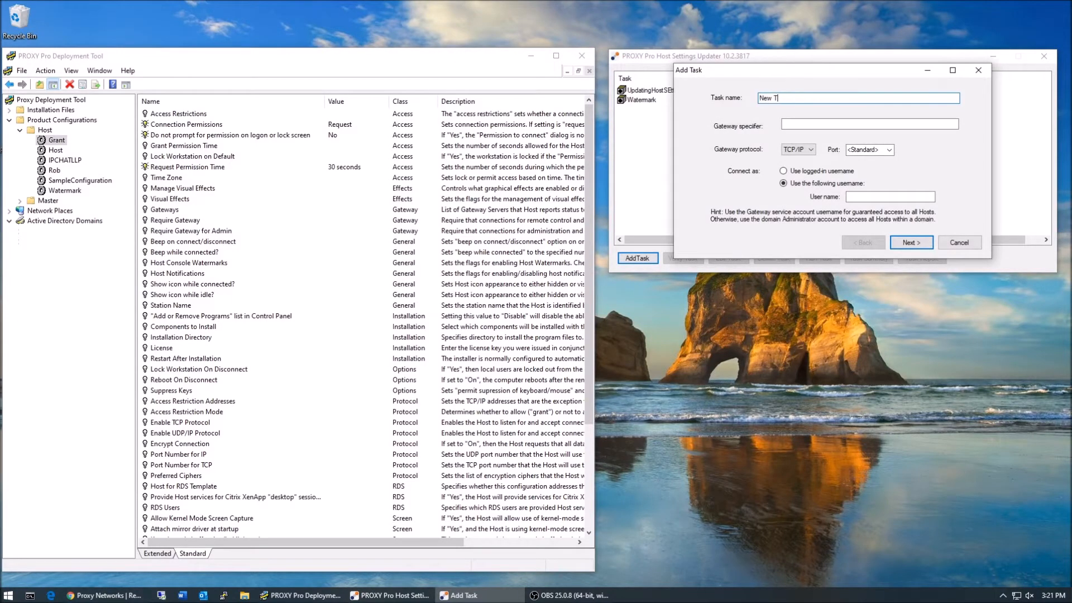
pyautogui.write('gws.proxydesktop.com')
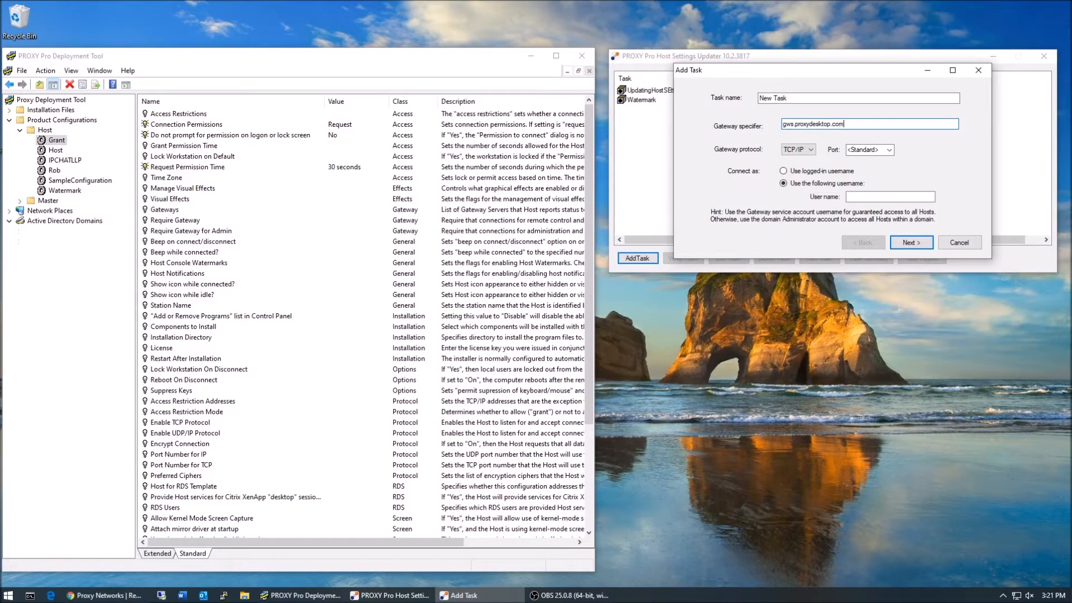
pyautogui.click(811, 149)
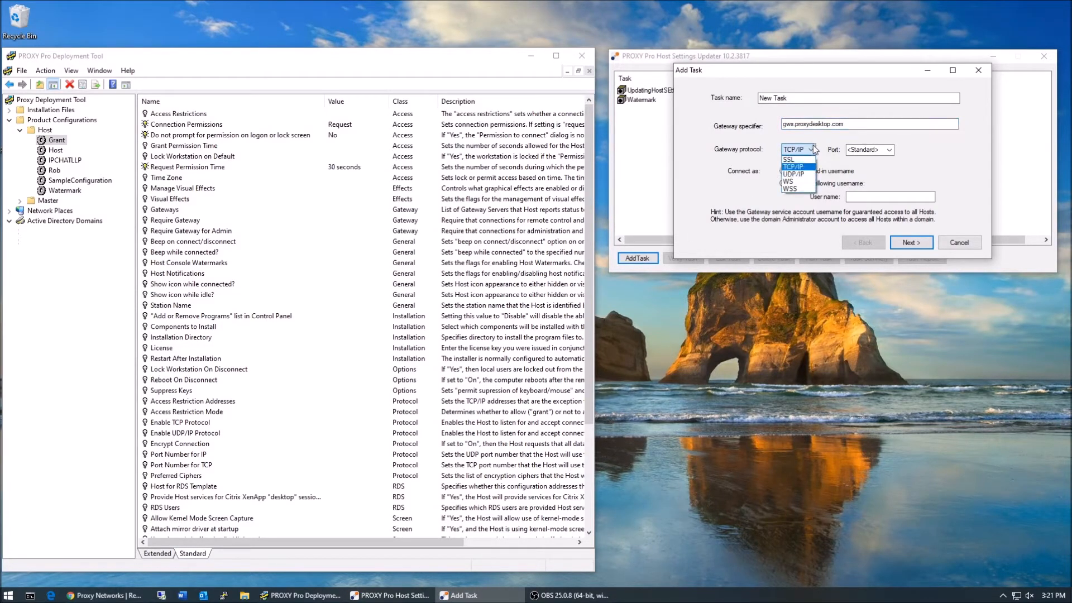
pyautogui.click(791, 190)
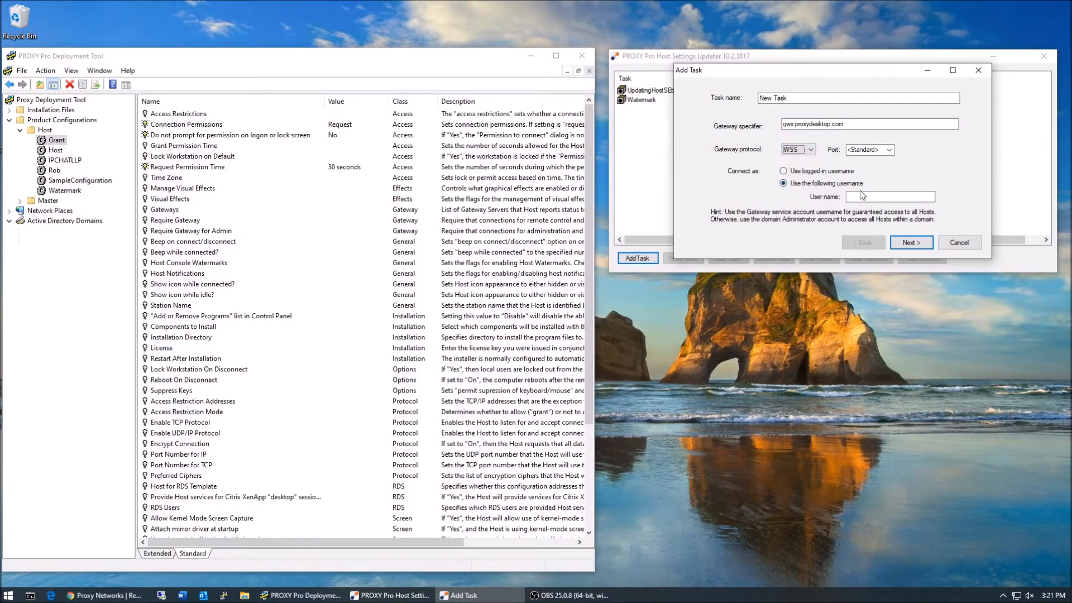
# Enter the RemoteCont service username and its connection password
pyautogui.click(888, 197)
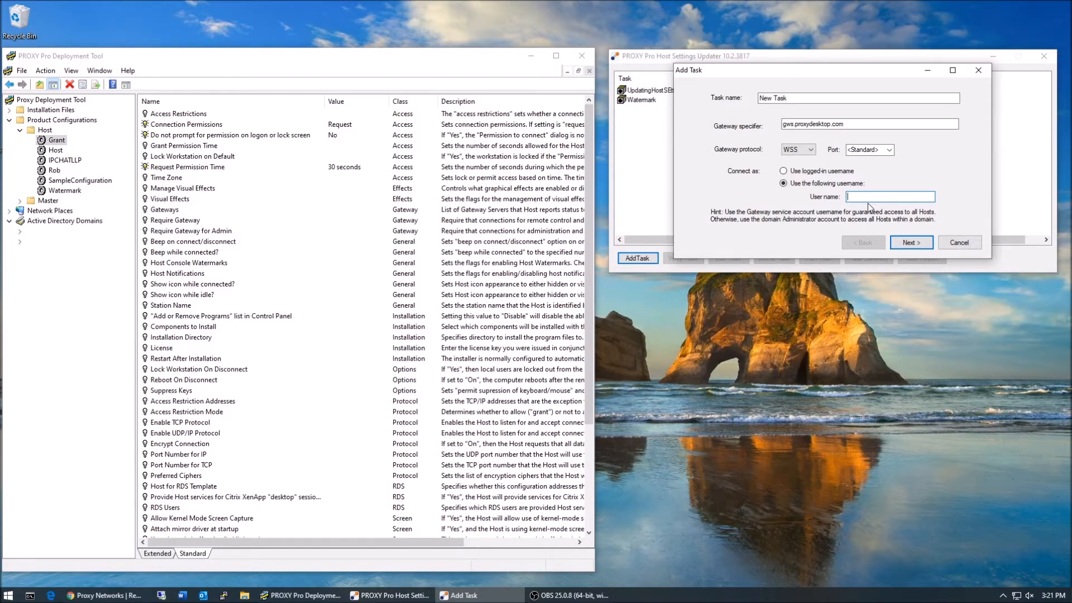
pyautogui.write('RemoteControlGateway')
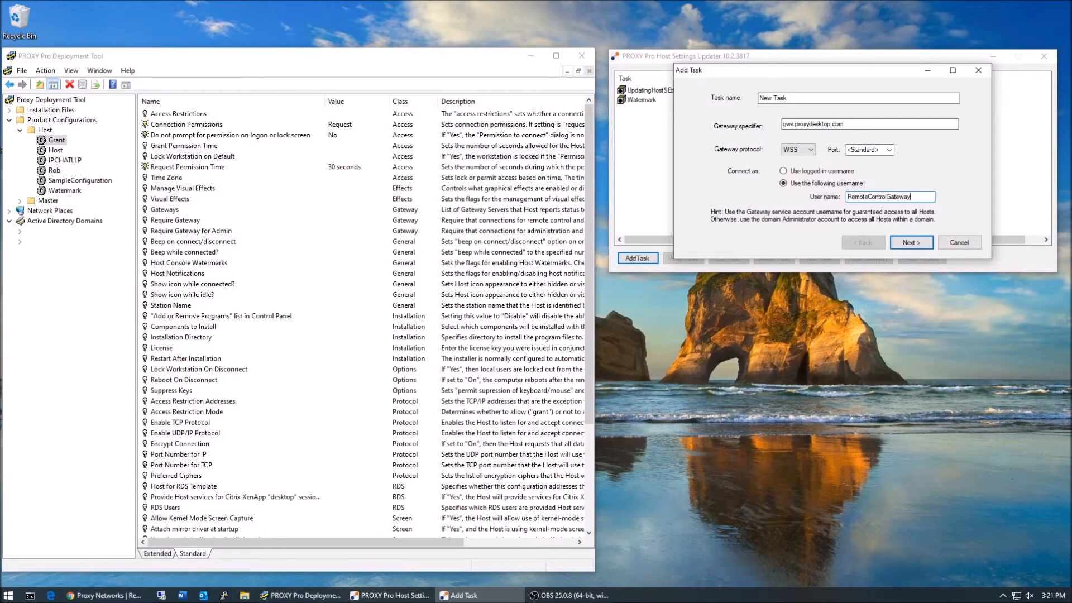
pyautogui.click(911, 243)
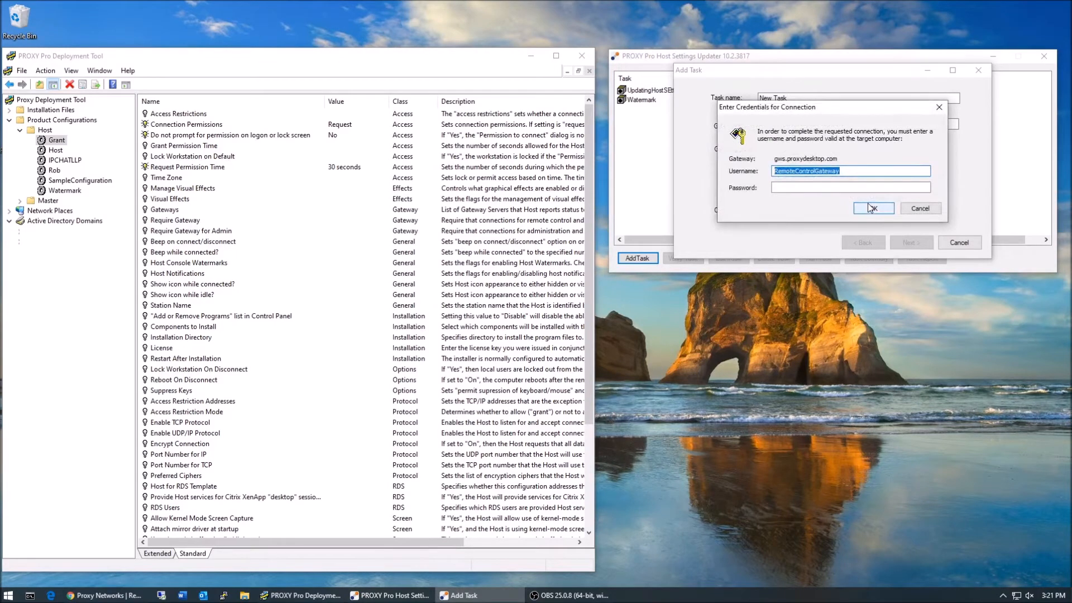
pyautogui.write('•••')
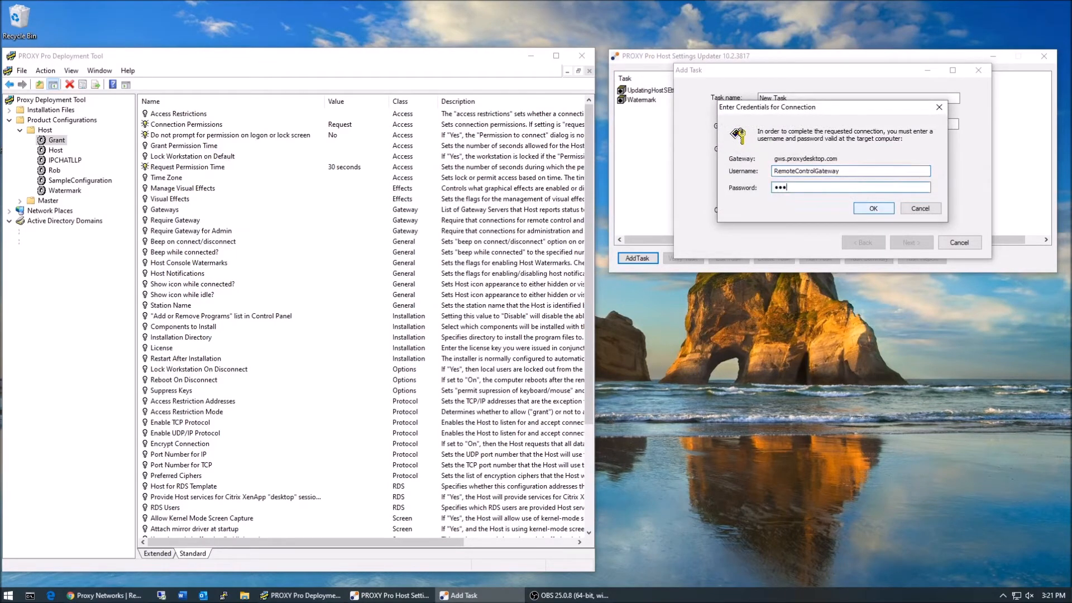
# Confirm the credentials, tick the Your Cheese group and proceed to the JSON settings step
pyautogui.click(873, 208)
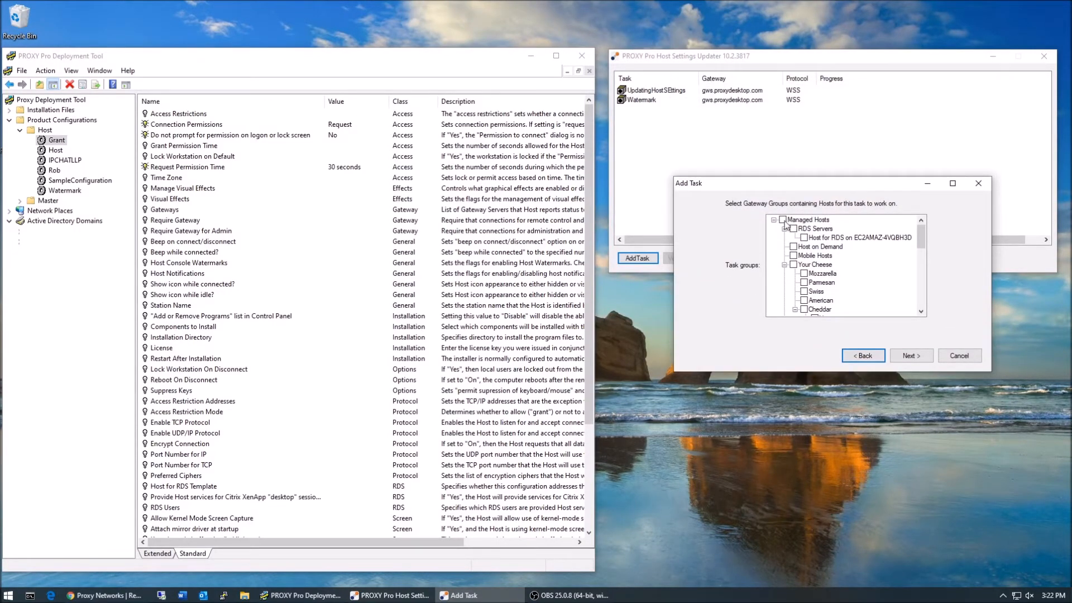
pyautogui.click(793, 265)
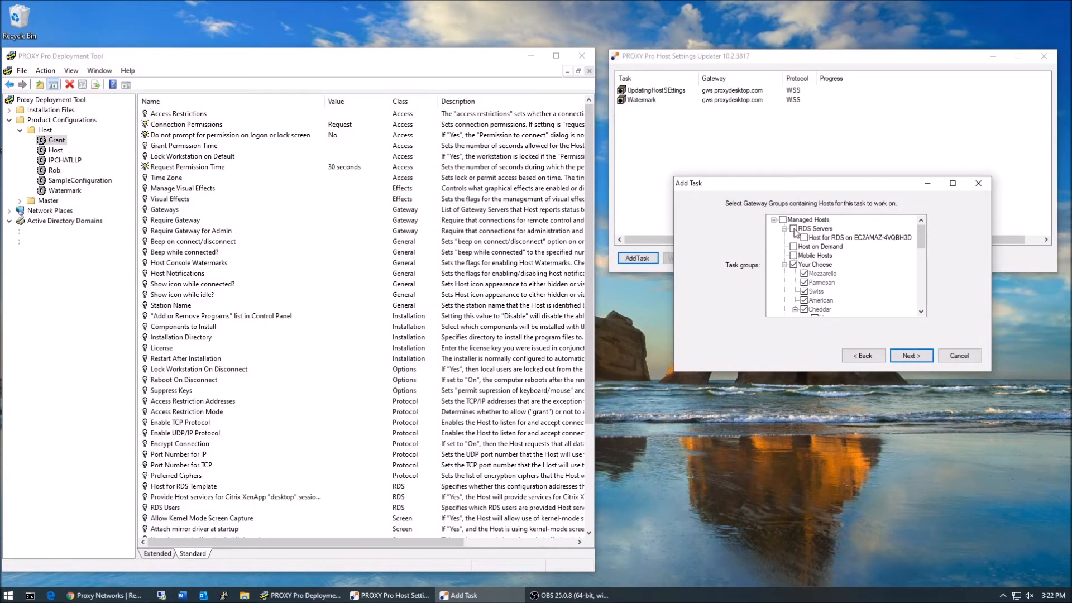
pyautogui.click(799, 237)
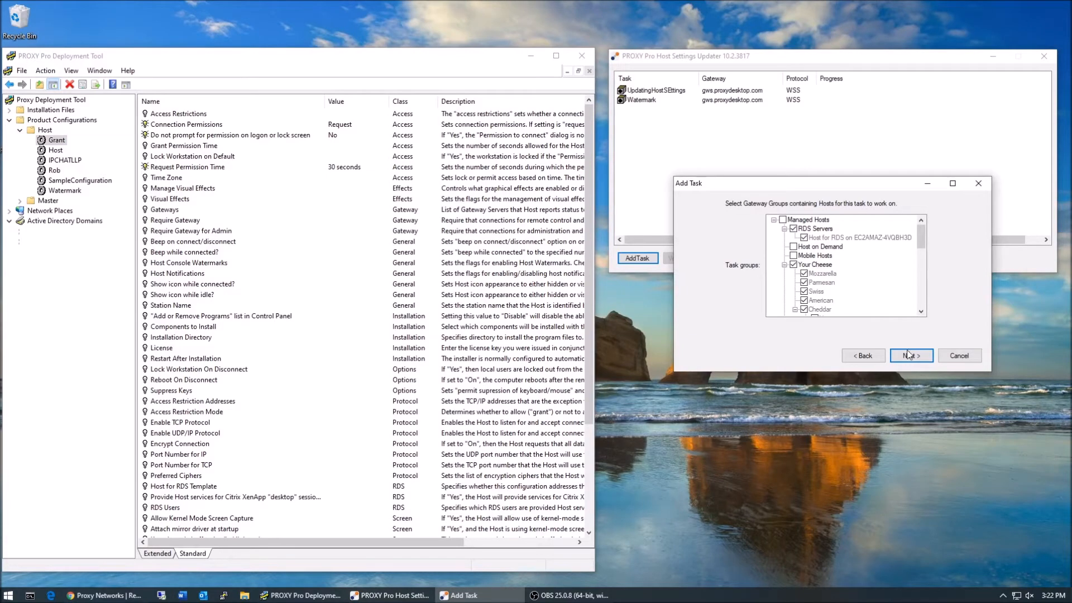
pyautogui.click(910, 355)
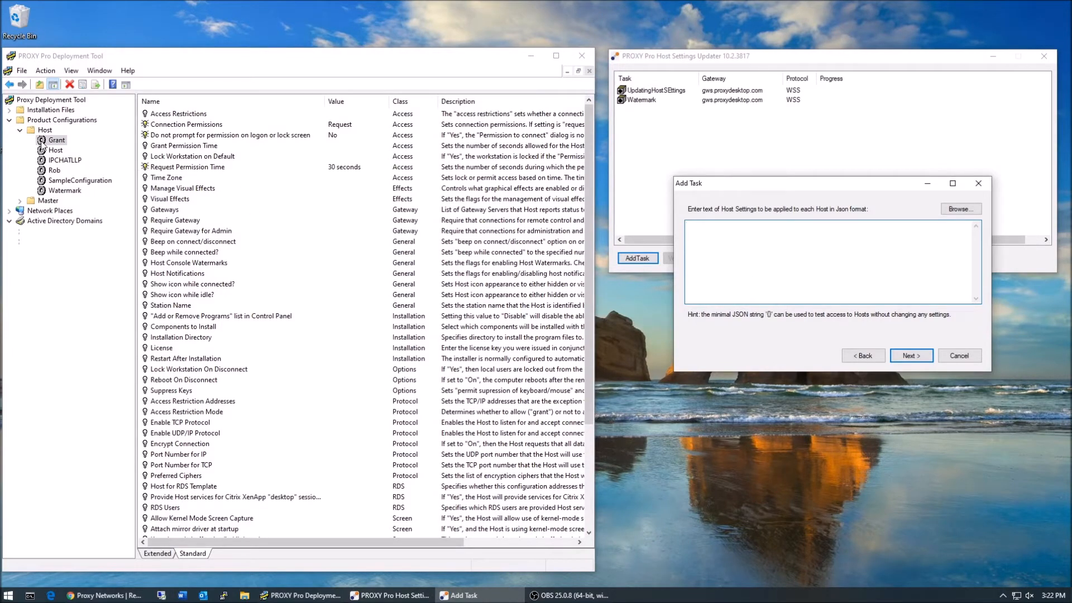
# Create a new Host configuration named SampleUpdate in the Deployment Tool
pyautogui.rightClick(47, 130)
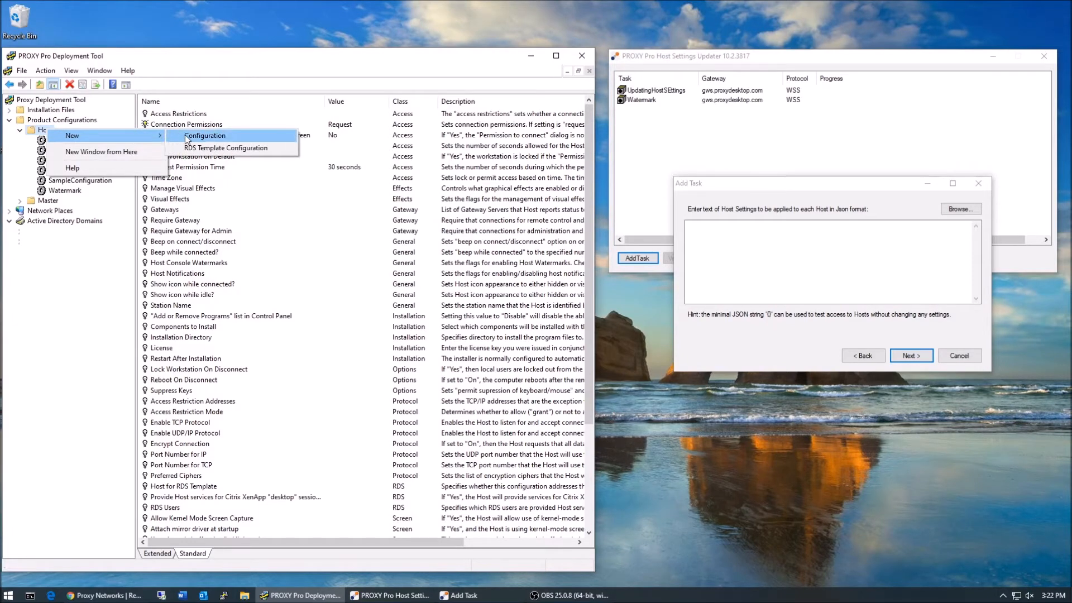
pyautogui.click(205, 135)
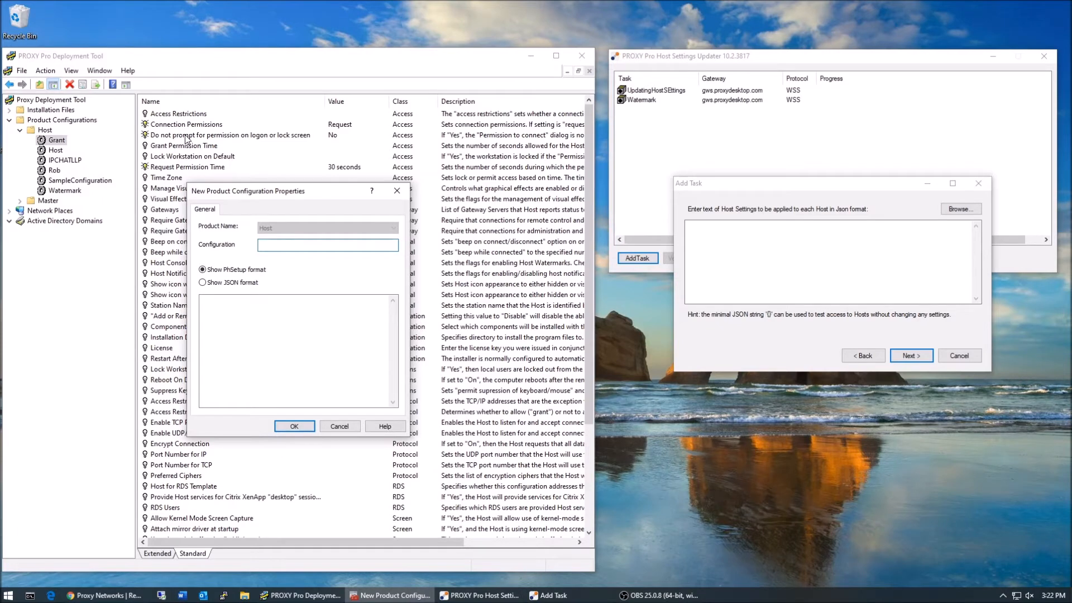
pyautogui.write('SampleUpdate')
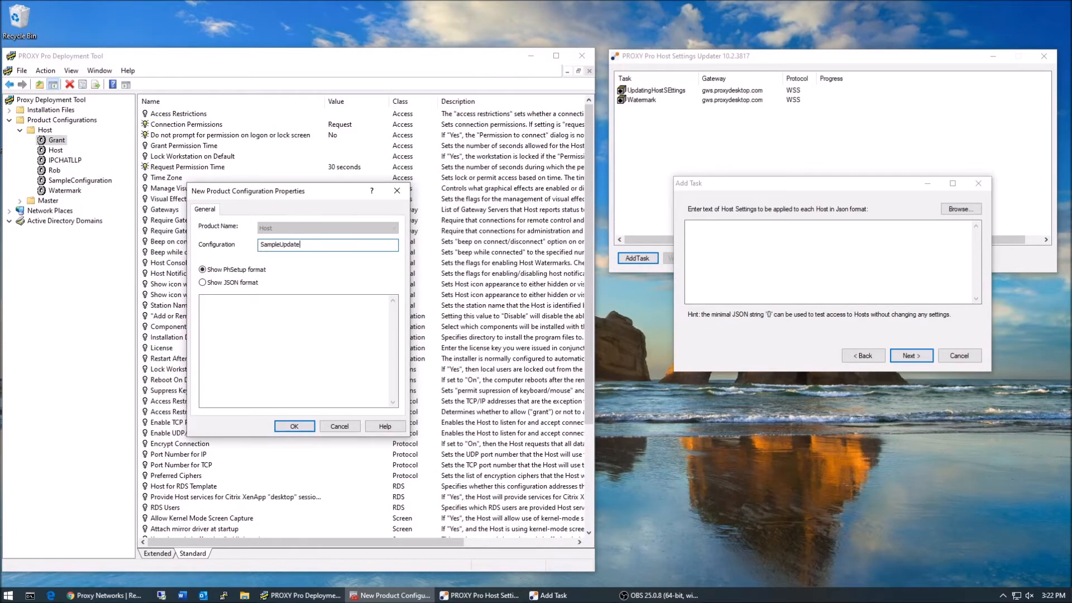
pyautogui.click(294, 425)
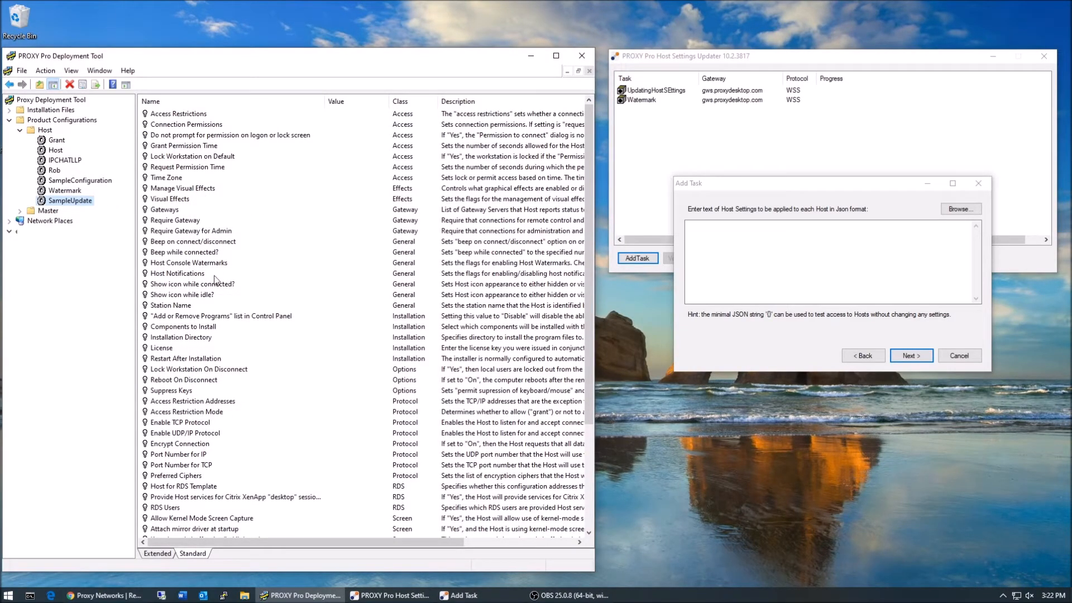
# Set Station Name to use the value "%USERNAME% on %NAME%"
pyautogui.click(171, 305)
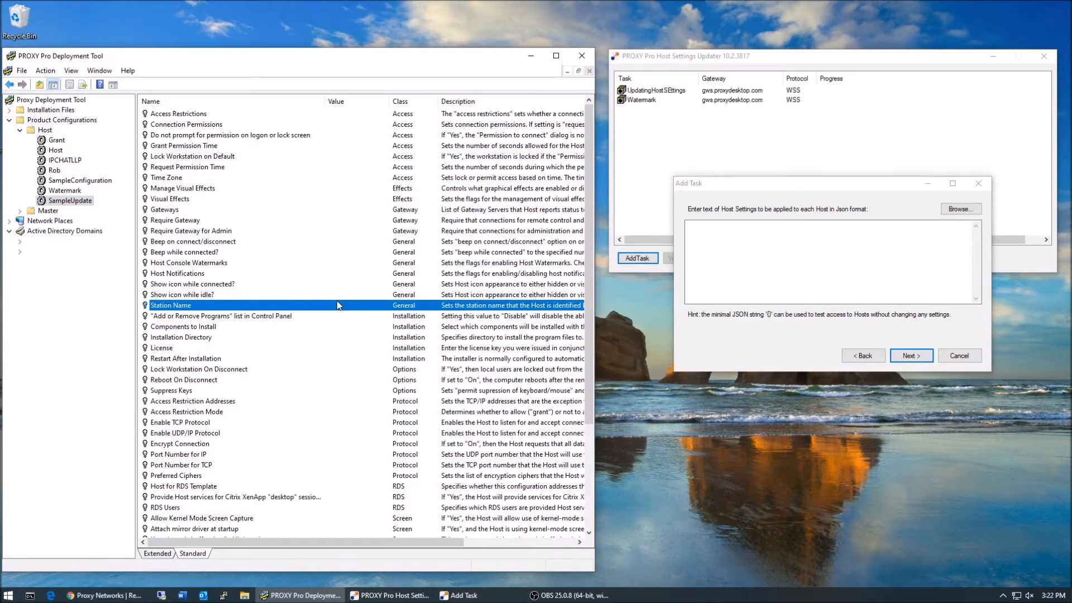
pyautogui.doubleClick(170, 305)
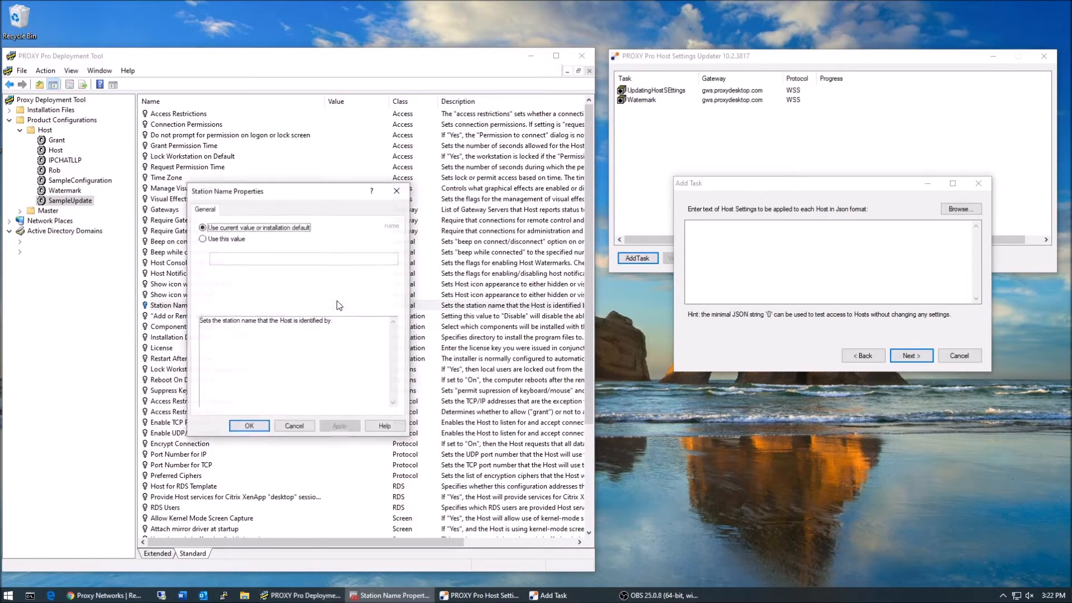
pyautogui.click(203, 239)
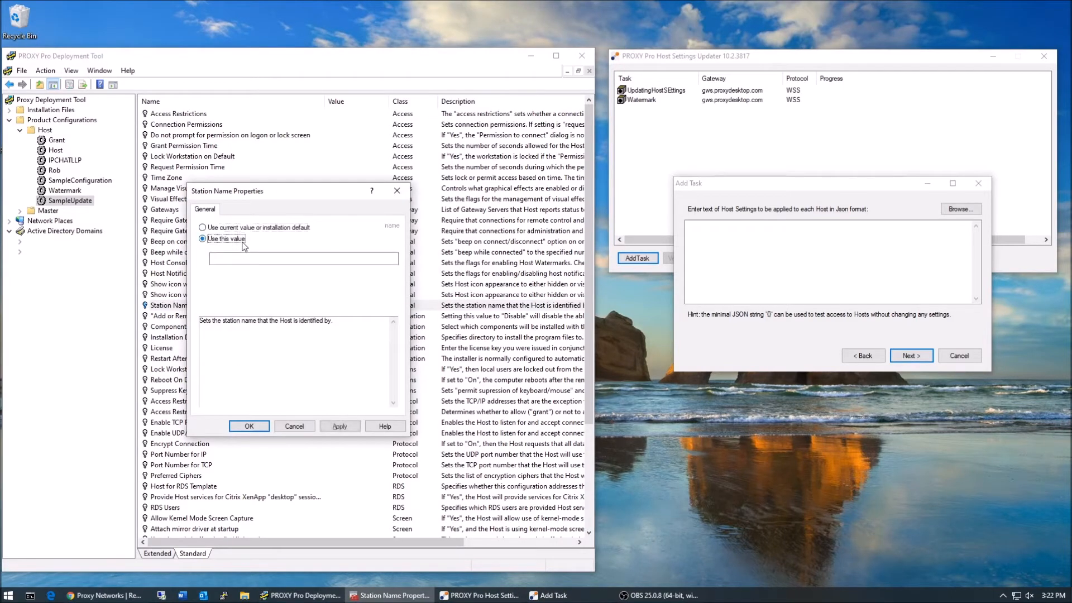
pyautogui.click(303, 258)
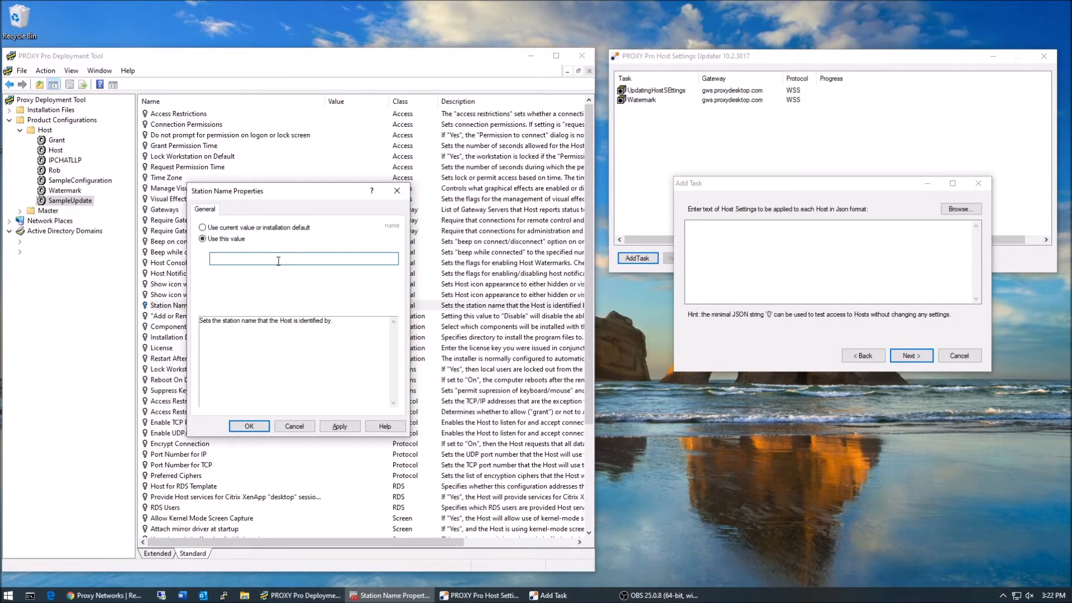
pyautogui.write('%USERNAME%')
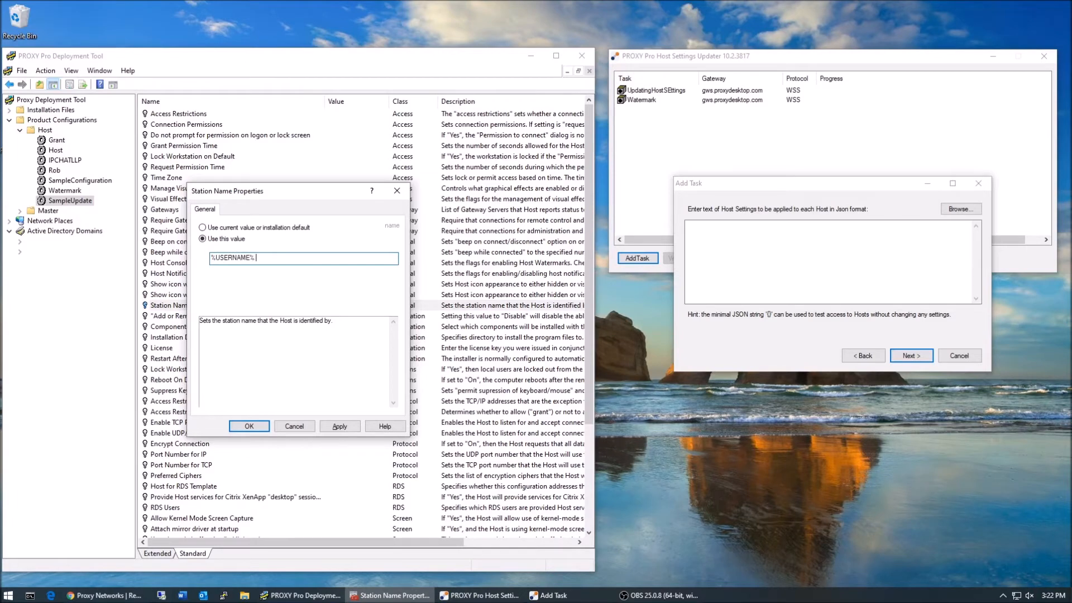
pyautogui.write('on %NAME%')
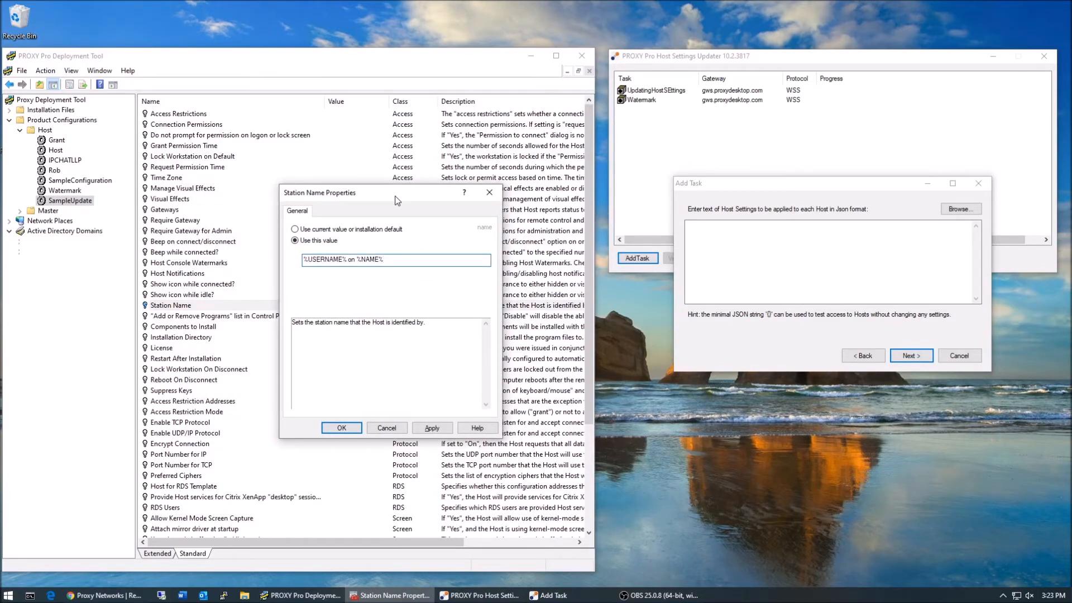
pyautogui.click(341, 428)
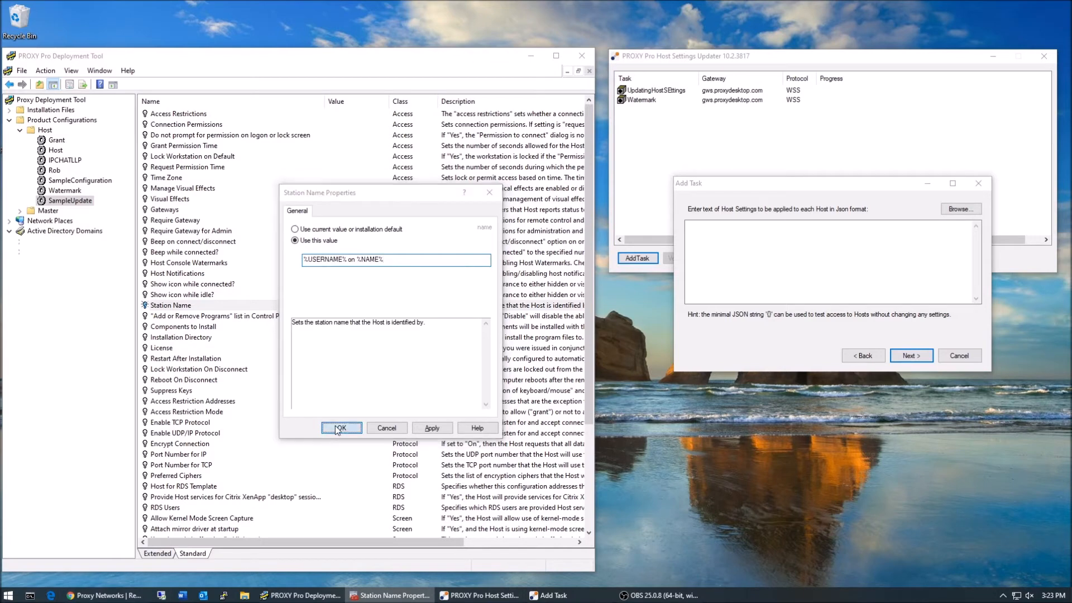
pyautogui.click(341, 427)
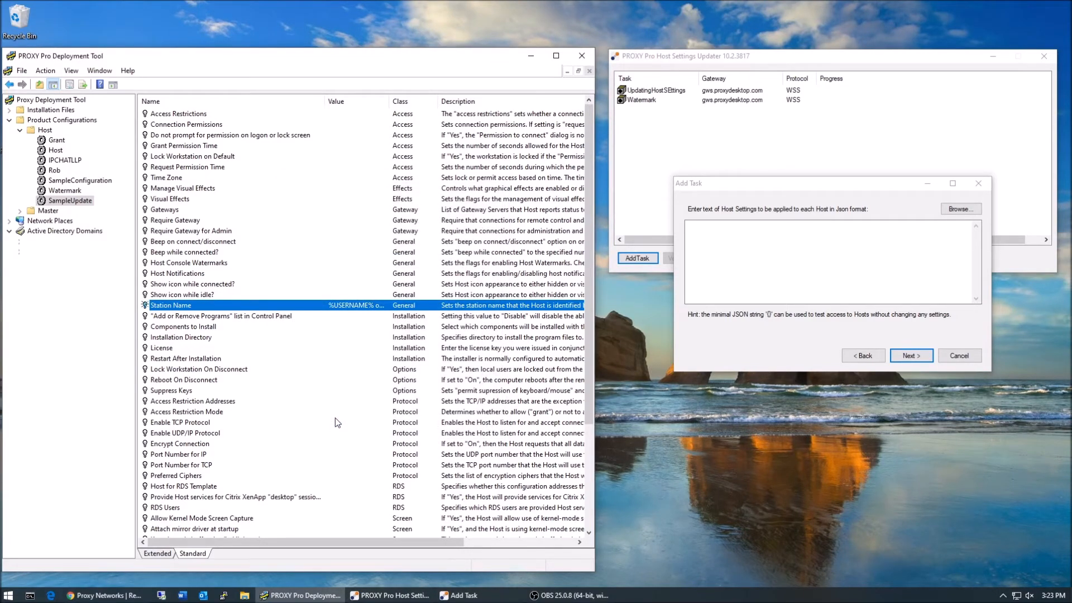
pyautogui.moveTo(221, 129)
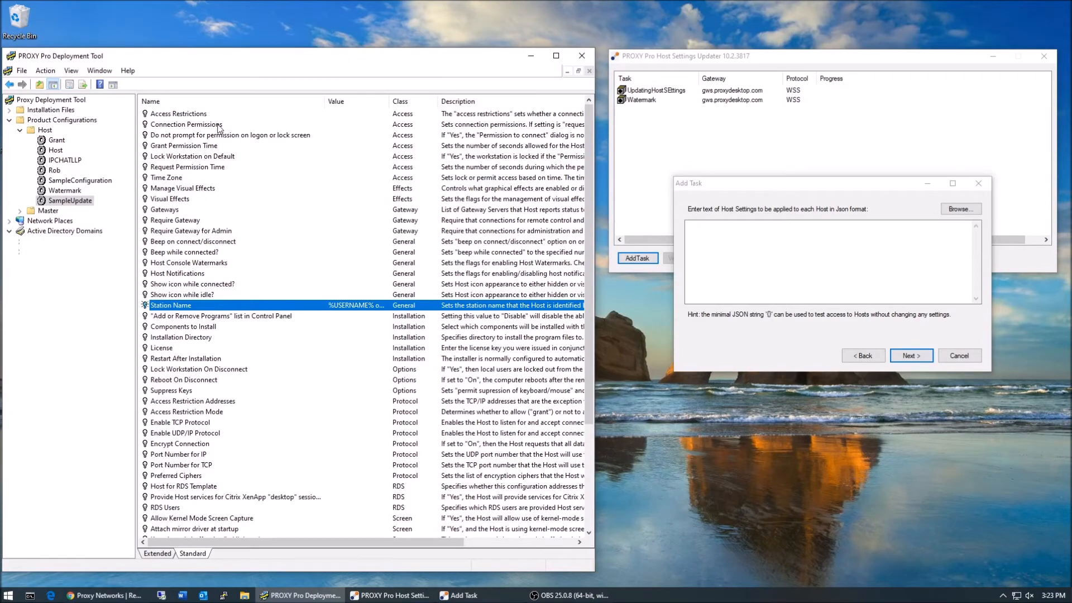
# Set Connection Permissions to Grant and Grant Permission Time to 30 seconds
pyautogui.doubleClick(185, 124)
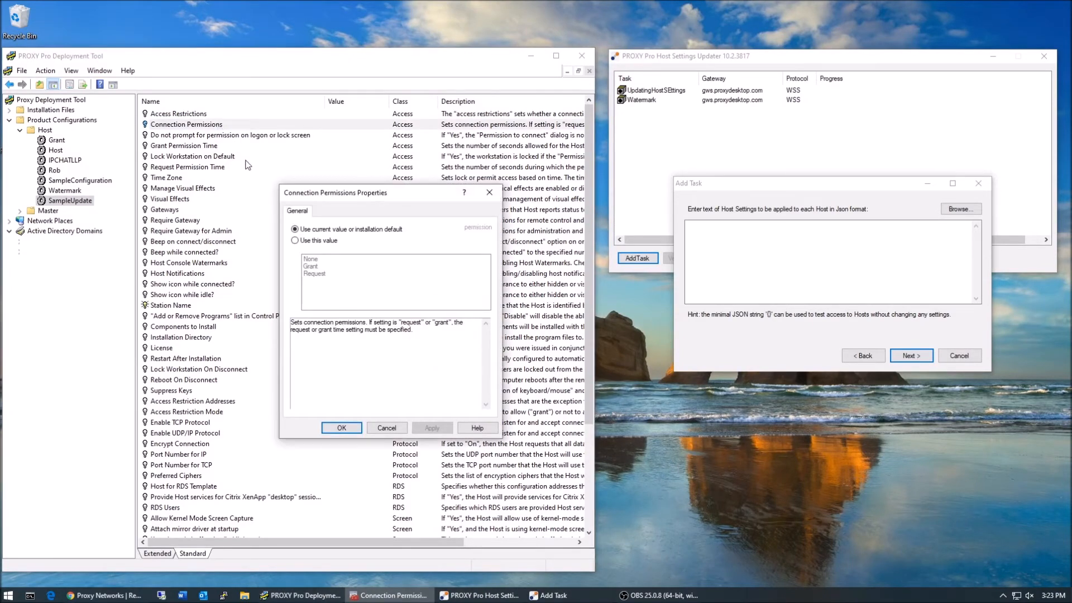
pyautogui.click(295, 240)
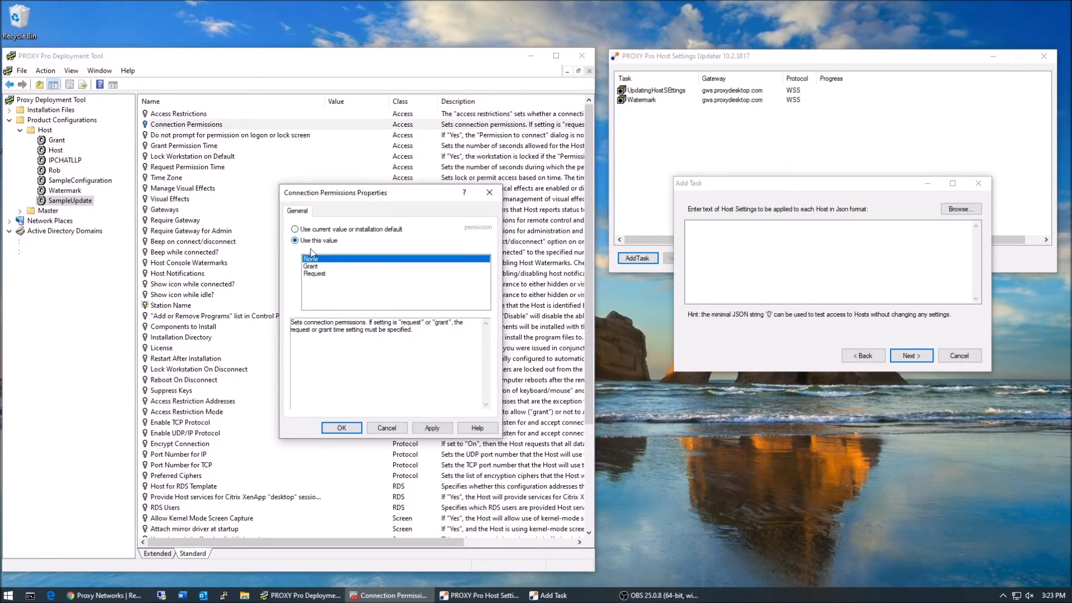
pyautogui.click(312, 266)
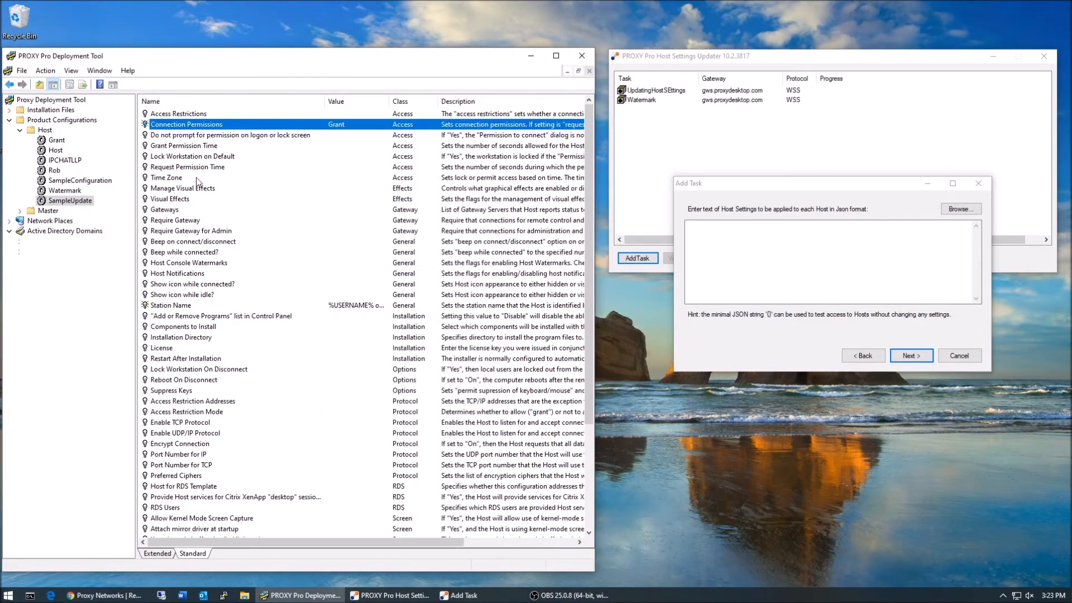
pyautogui.doubleClick(183, 146)
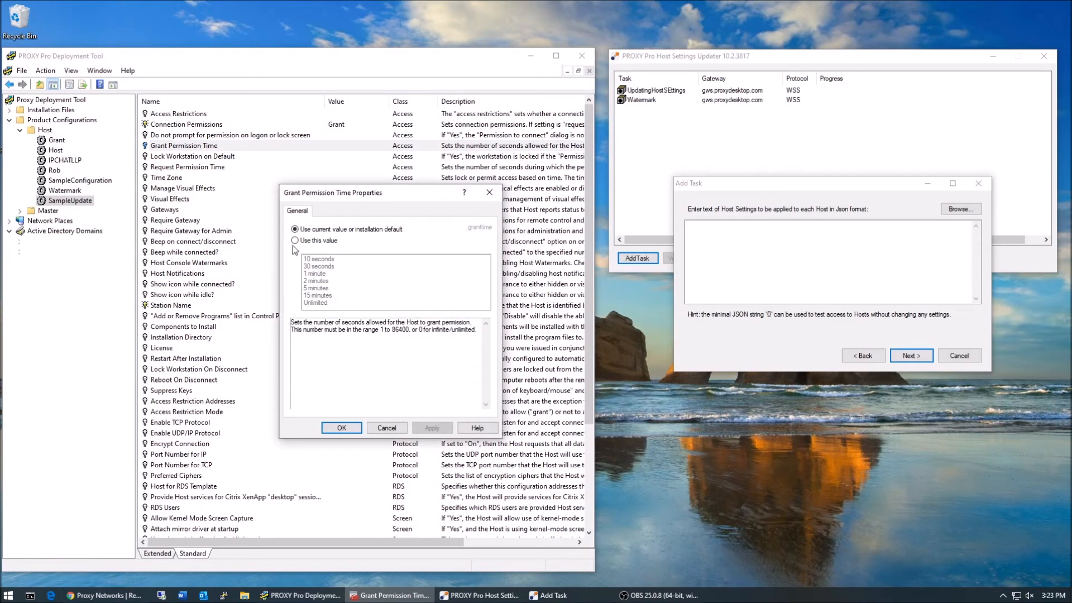
pyautogui.click(295, 240)
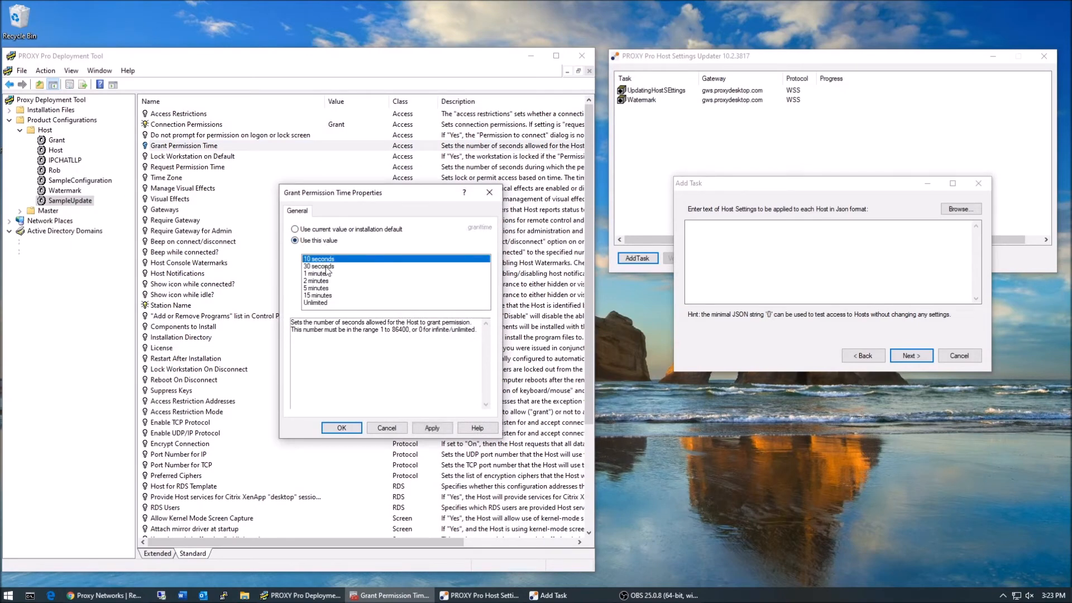
pyautogui.click(342, 428)
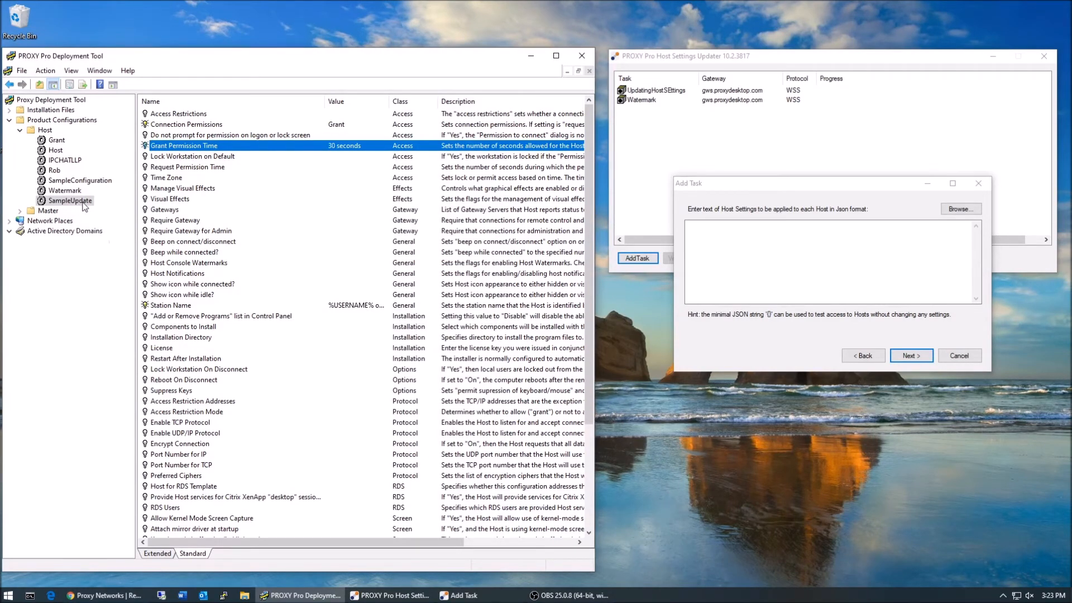
# Copy SampleUpdate's JSON settings string and paste it into the task to finish the wizard
pyautogui.rightClick(71, 199)
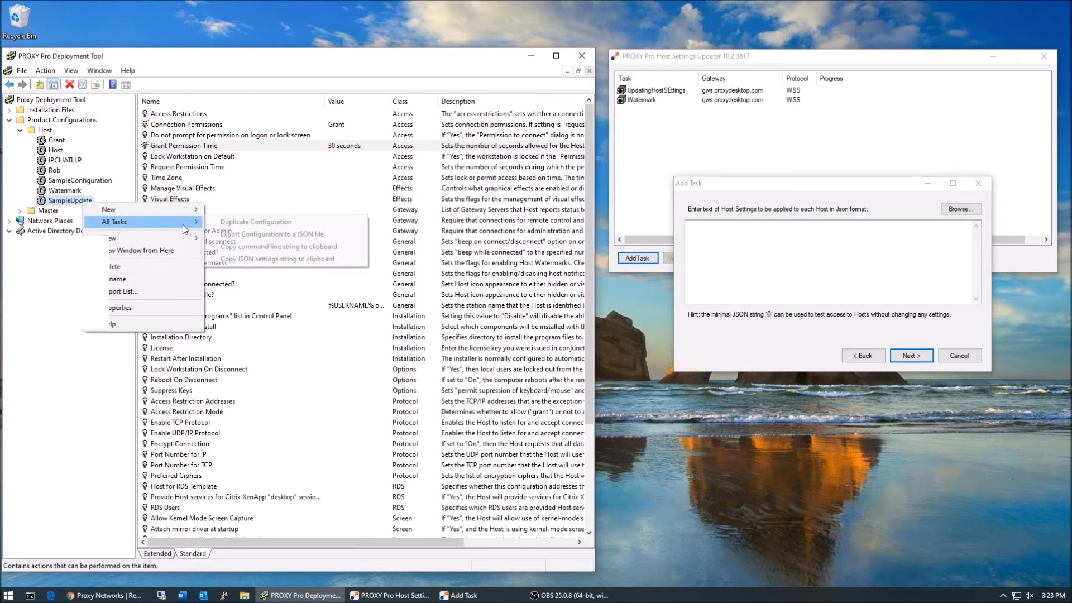
pyautogui.moveTo(274, 246)
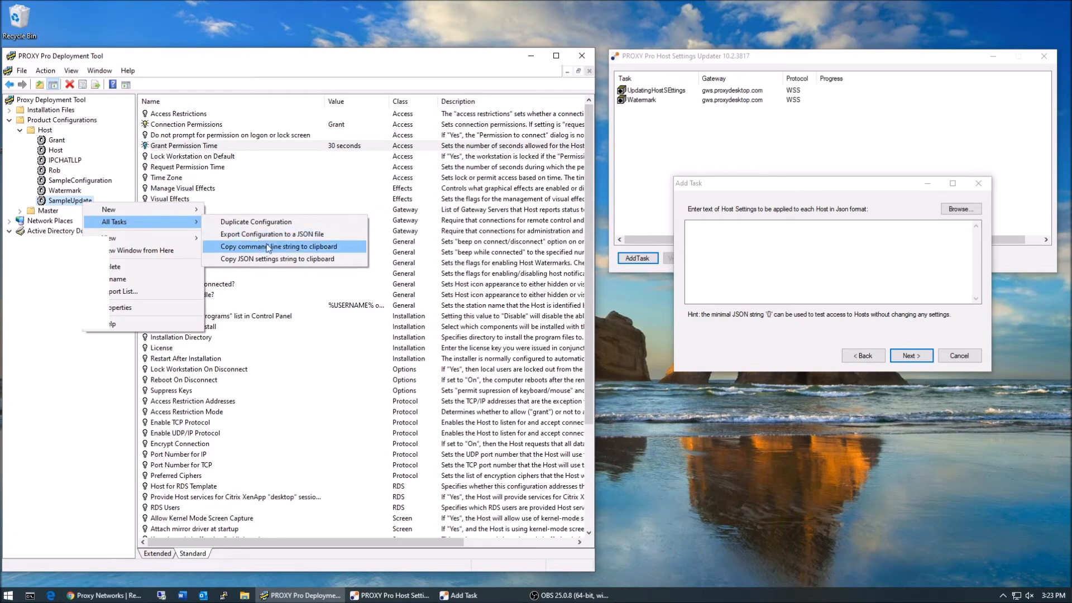
pyautogui.click(277, 246)
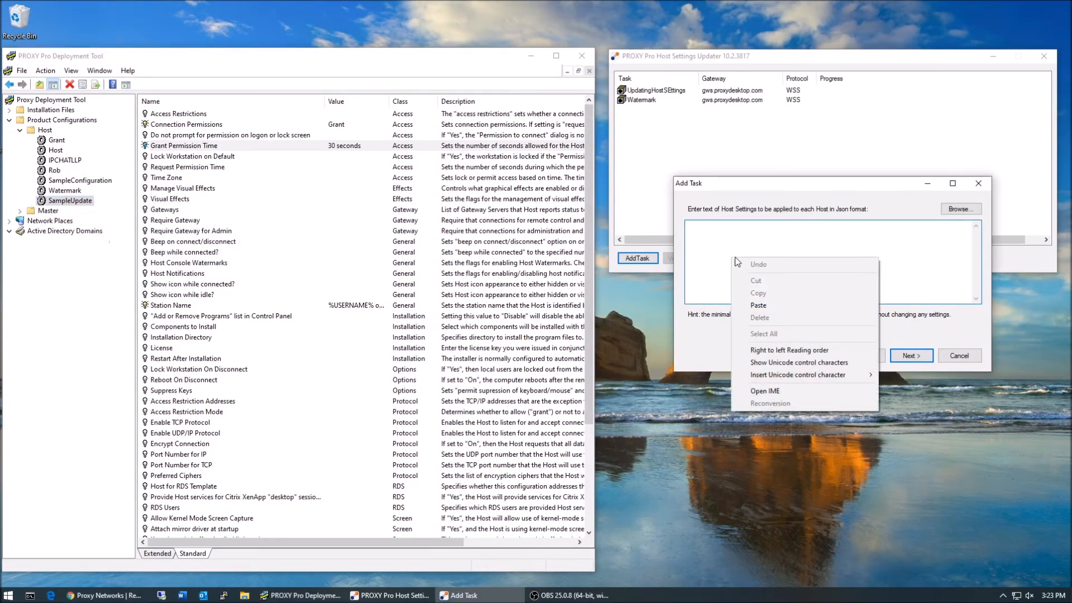
pyautogui.moveTo(775, 308)
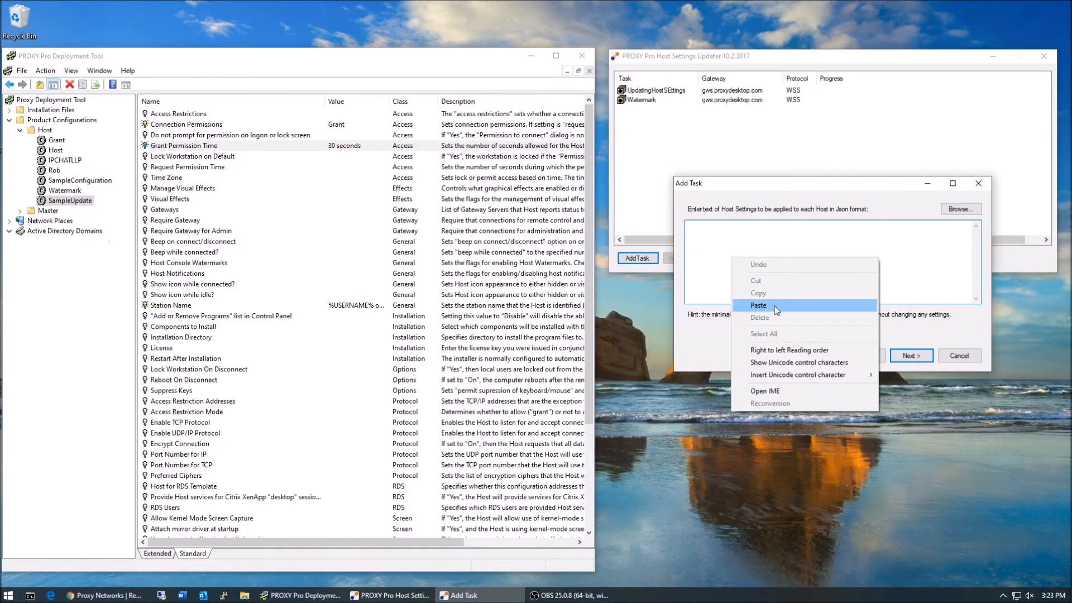
pyautogui.click(757, 305)
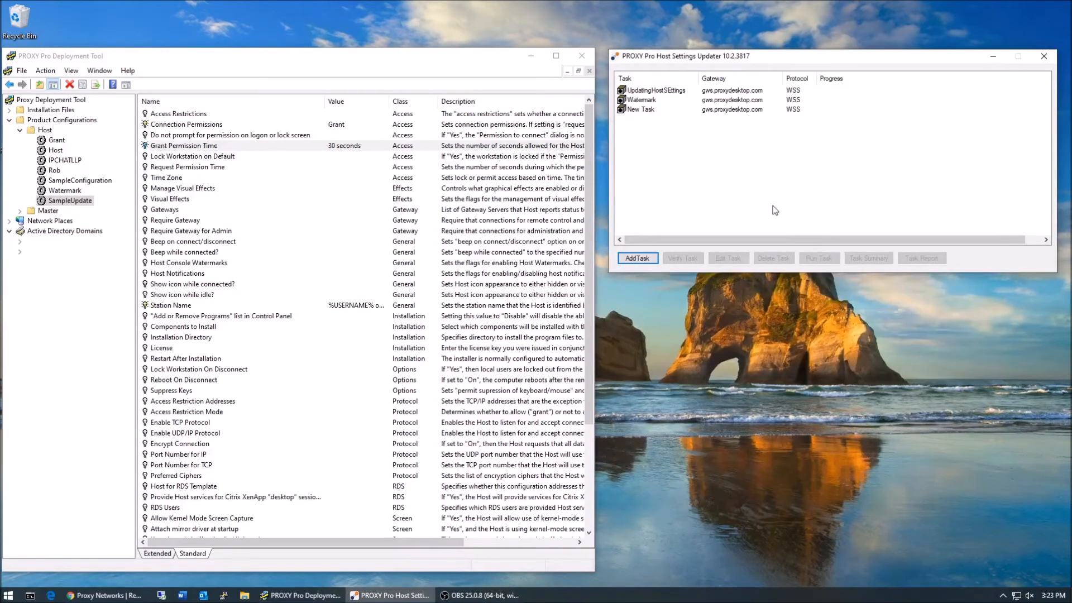
# Run New Task, completing with 3 succeeded, 0 failed, 3 total hosts
pyautogui.click(657, 110)
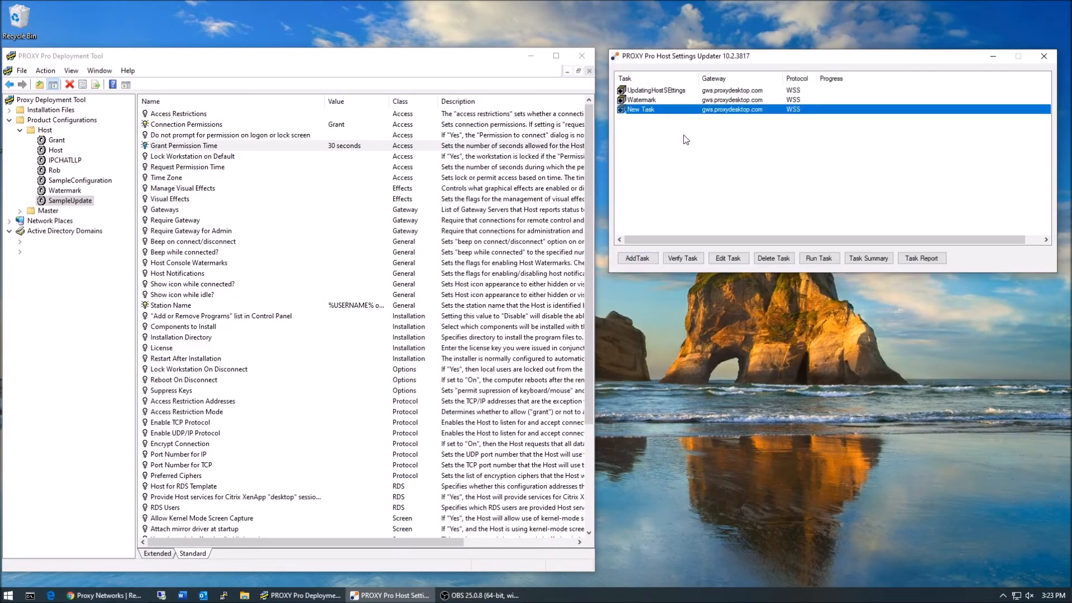
pyautogui.click(819, 257)
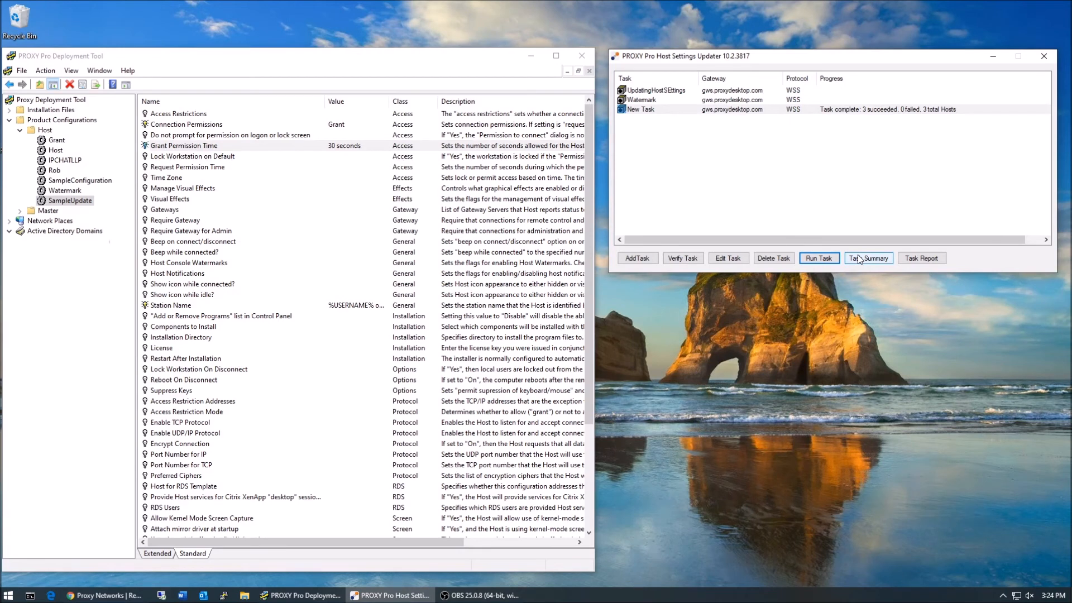
# View the Task Summary for New Task: complete, 3 hosts updated, 0 failed, total 3
pyautogui.click(868, 258)
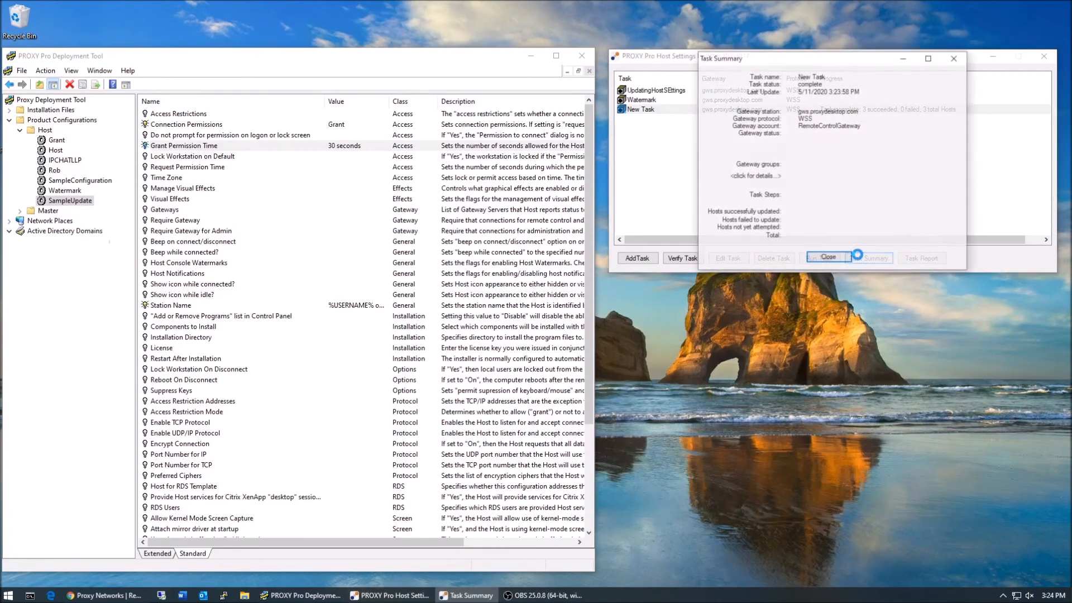
pyautogui.click(873, 257)
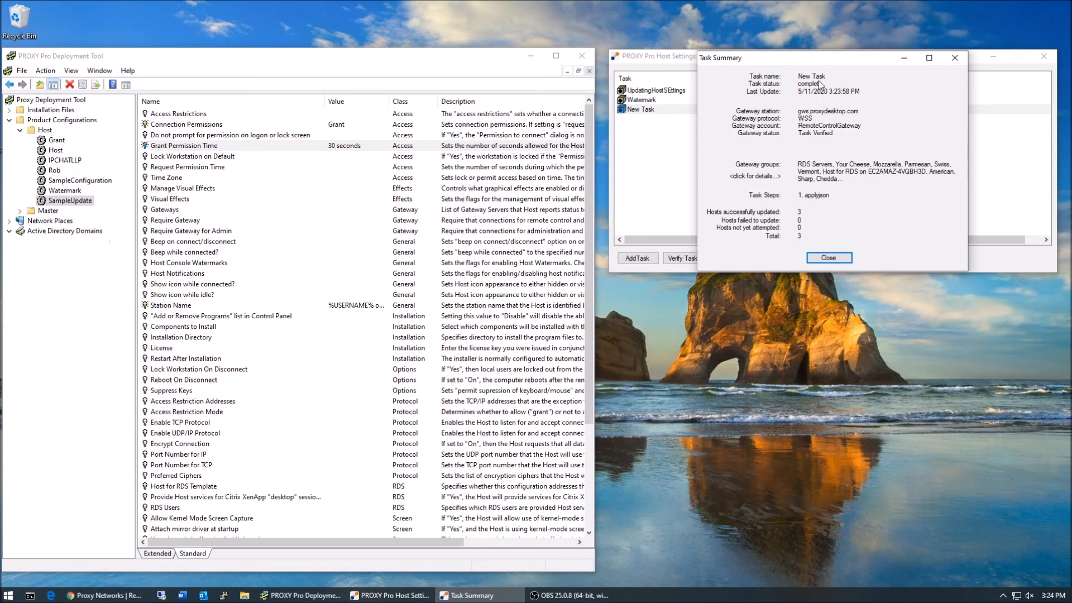
pyautogui.moveTo(821, 83)
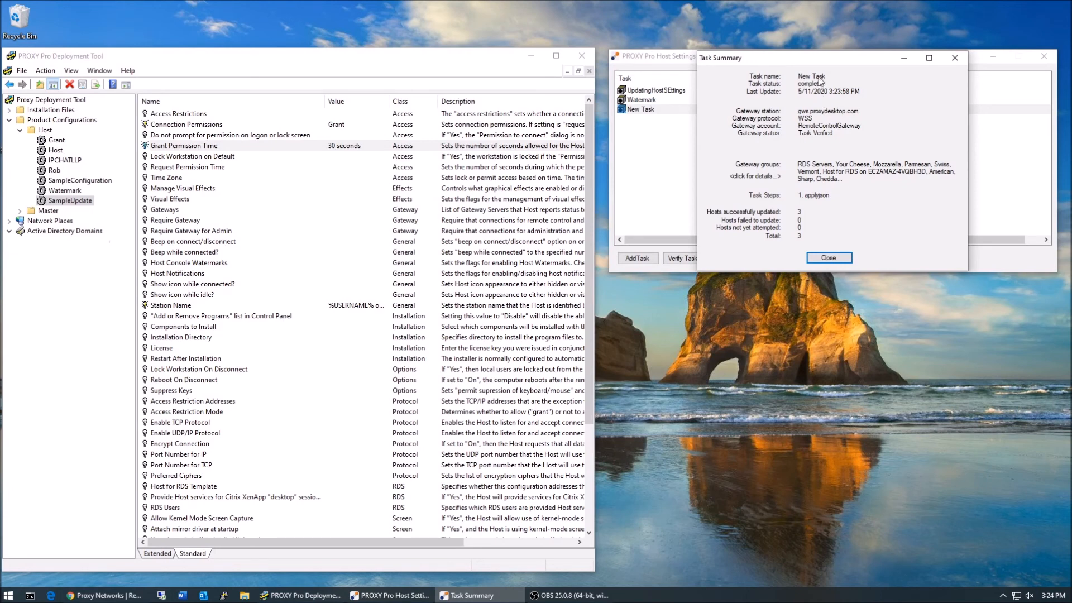
pyautogui.moveTo(826, 68)
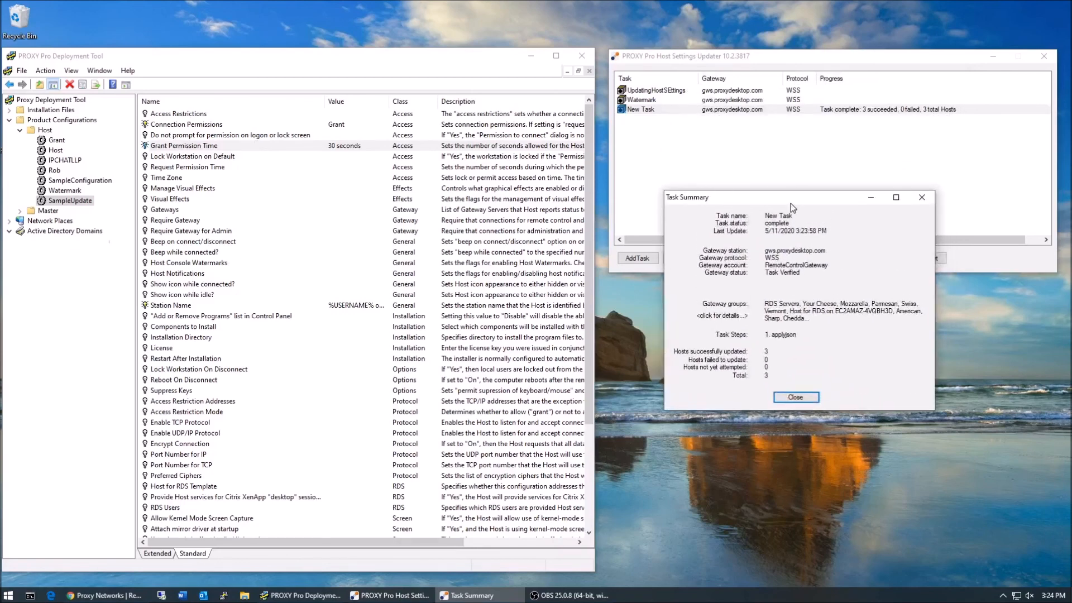
pyautogui.click(10, 230)
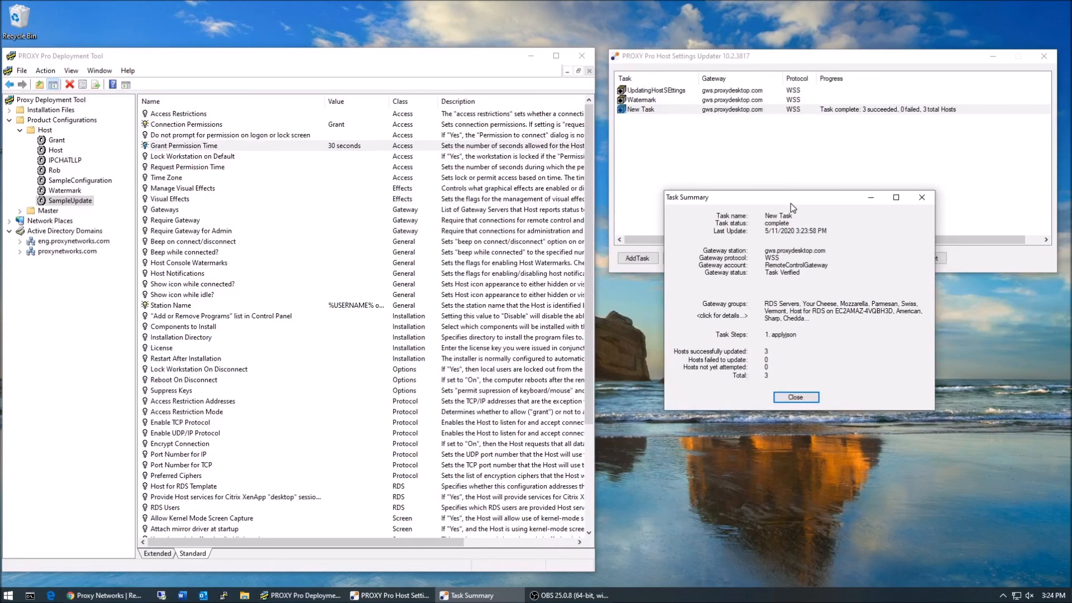